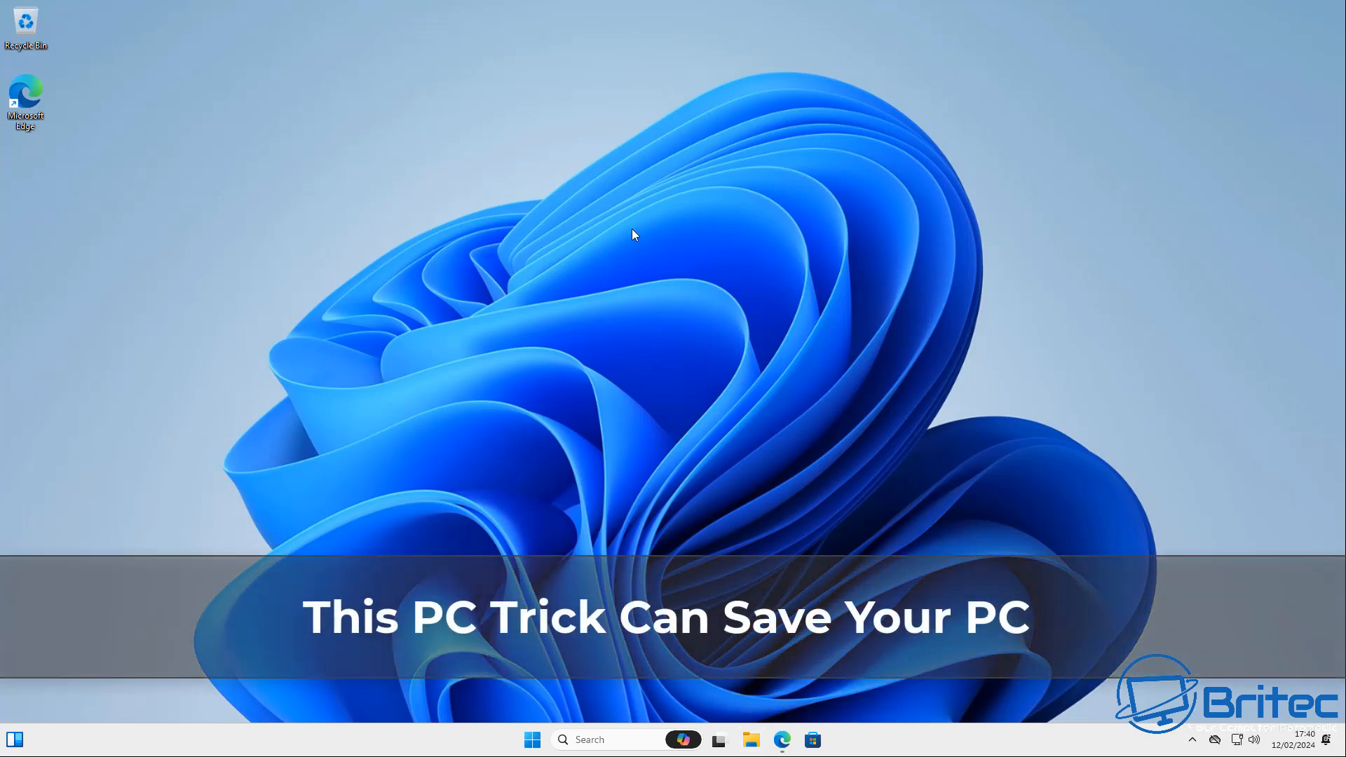
Register a VirusTotal community account with username 'Britec', accepting the terms and privacy policy.
right_click(632, 234)
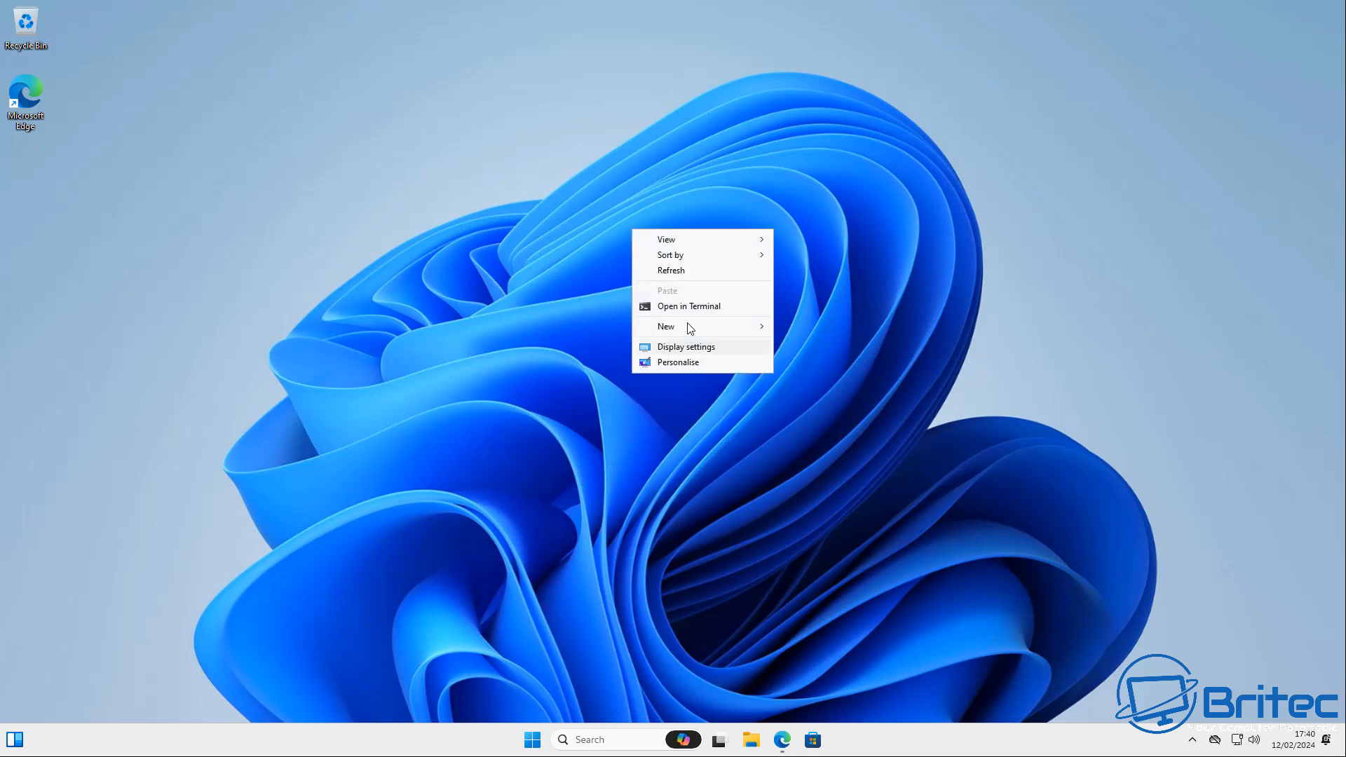
mouse_move(677, 388)
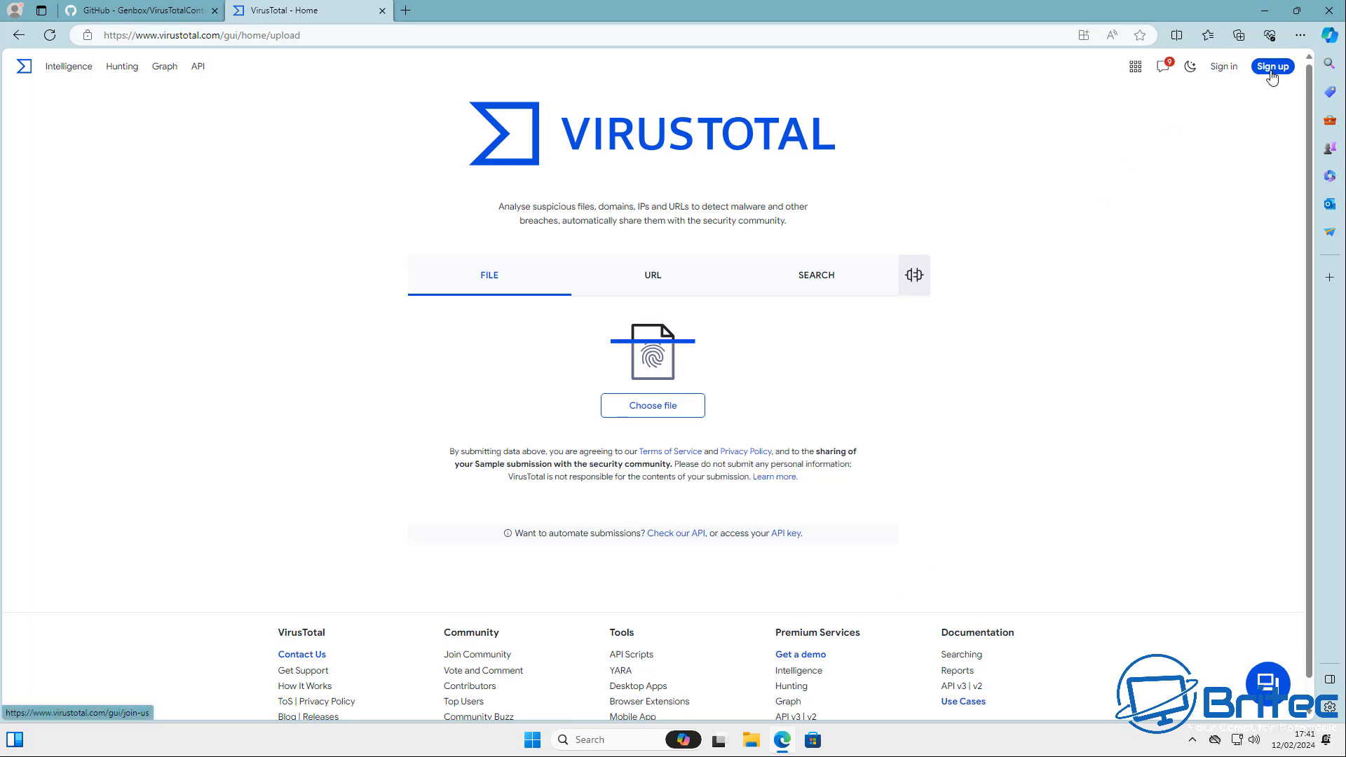
click(1273, 66)
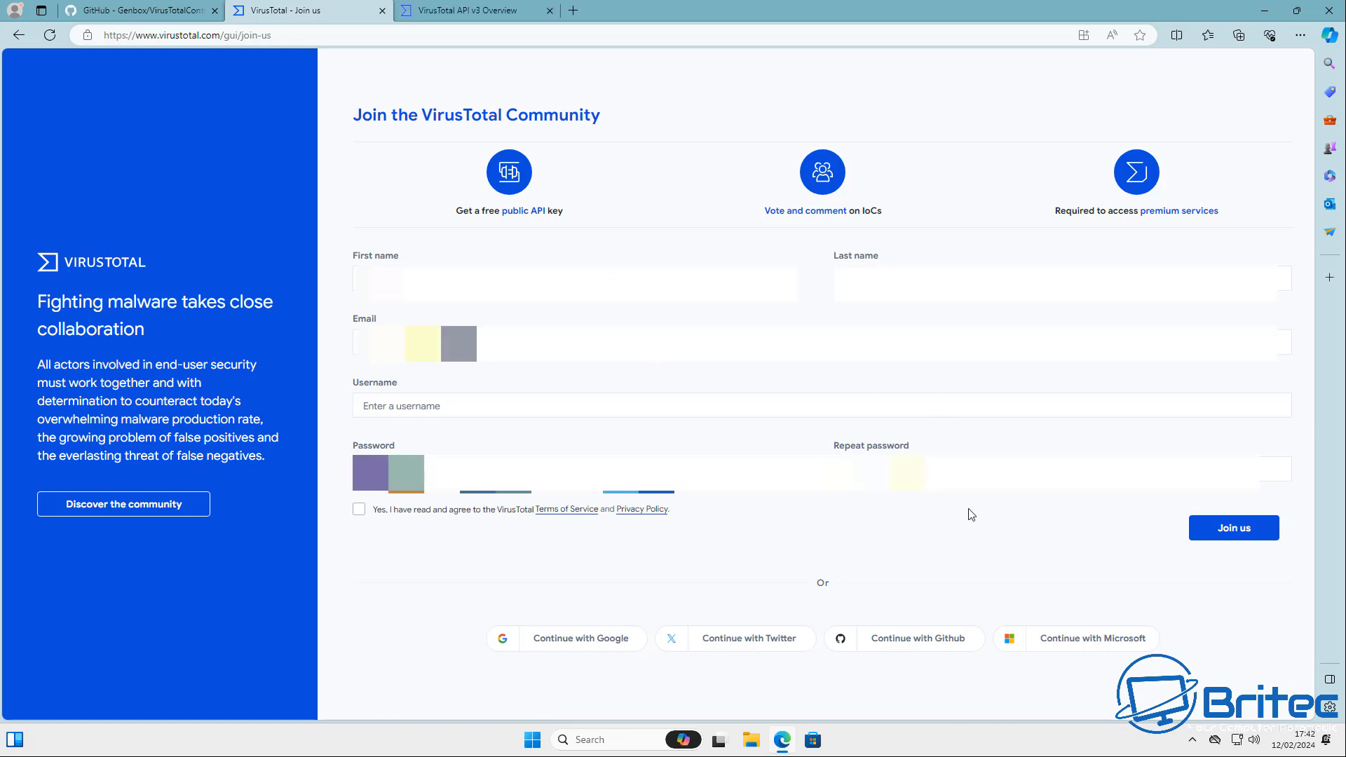
text(Britec)
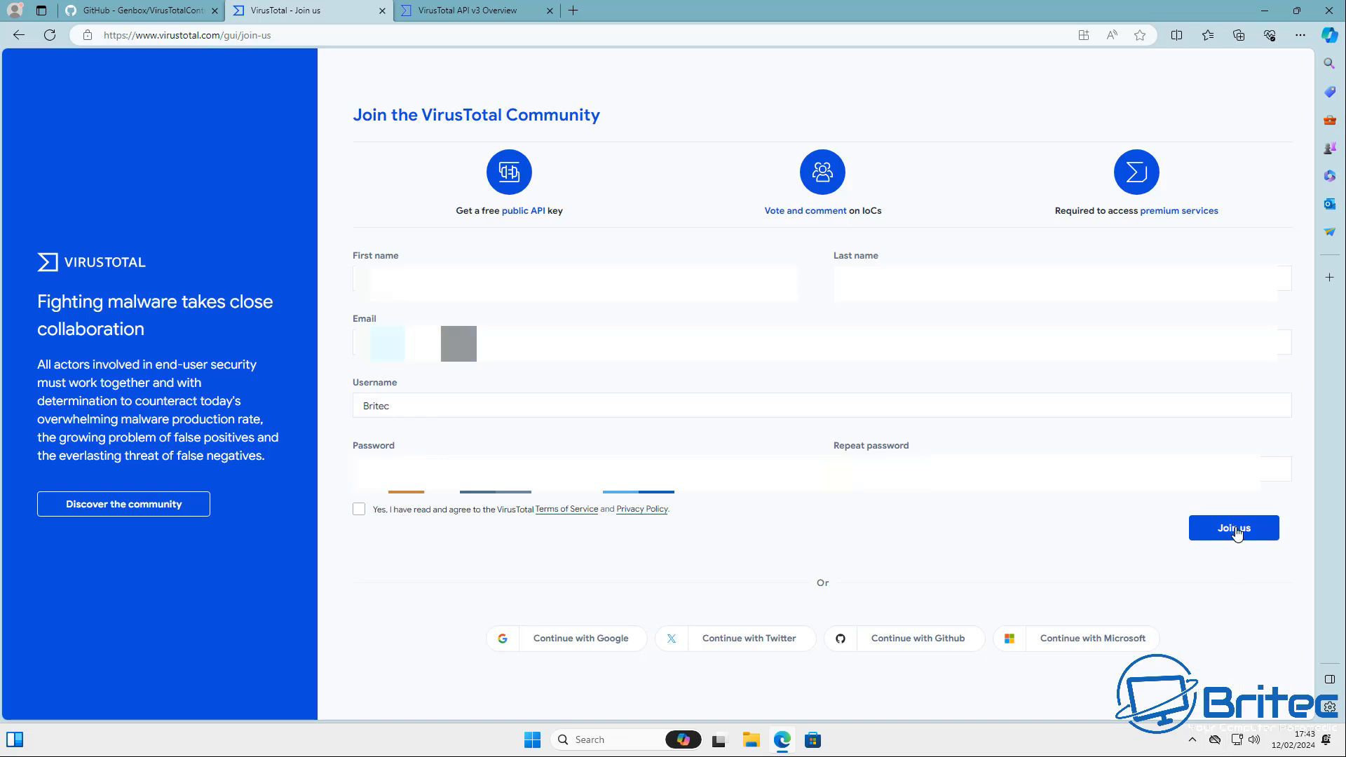
mouse_move(363, 515)
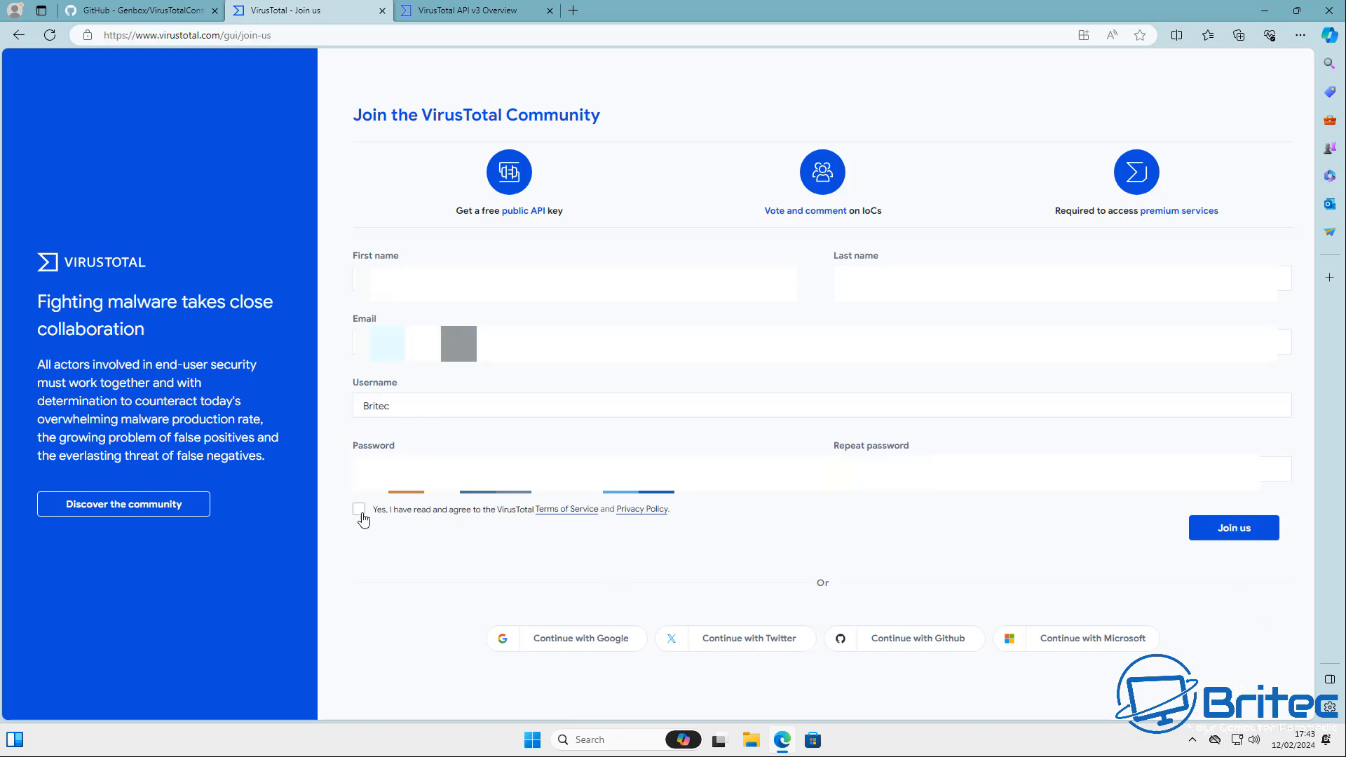
click(359, 508)
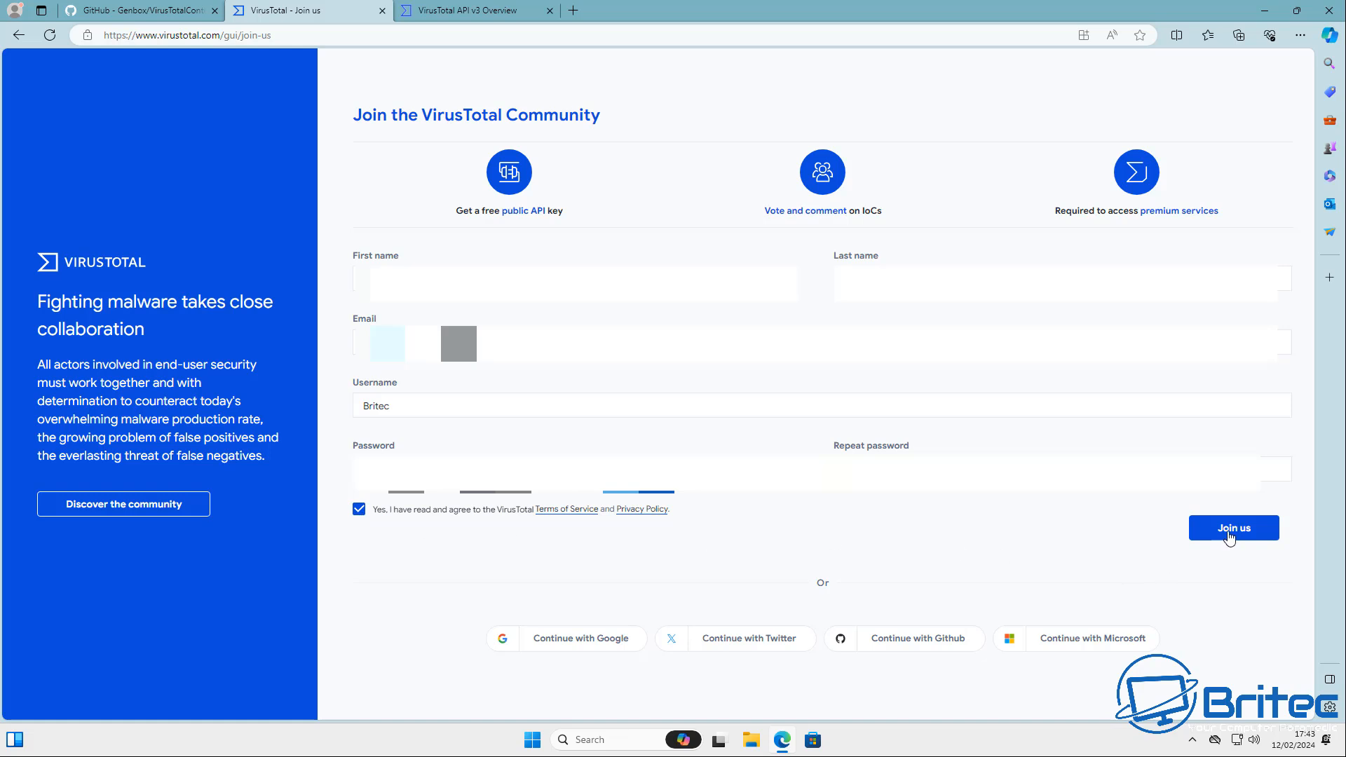
click(1232, 527)
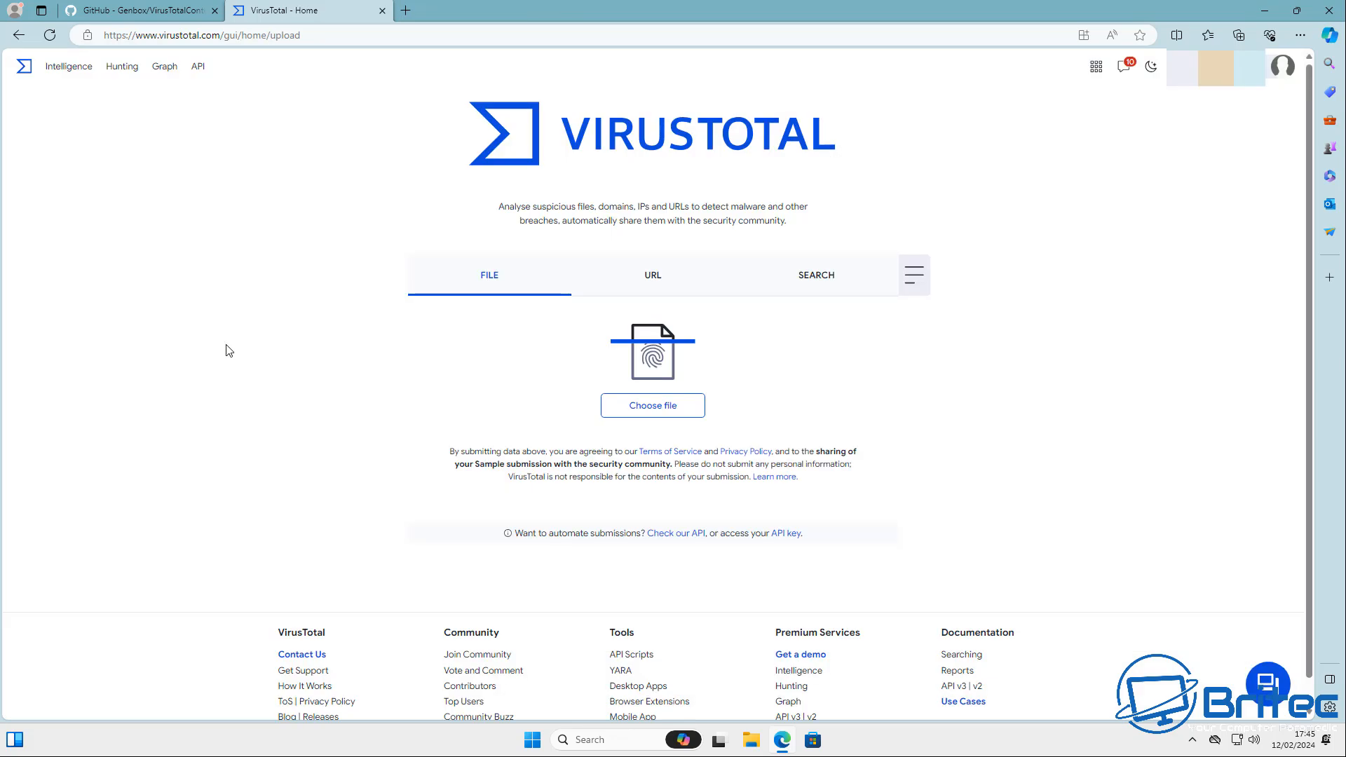
mouse_move(1109, 432)
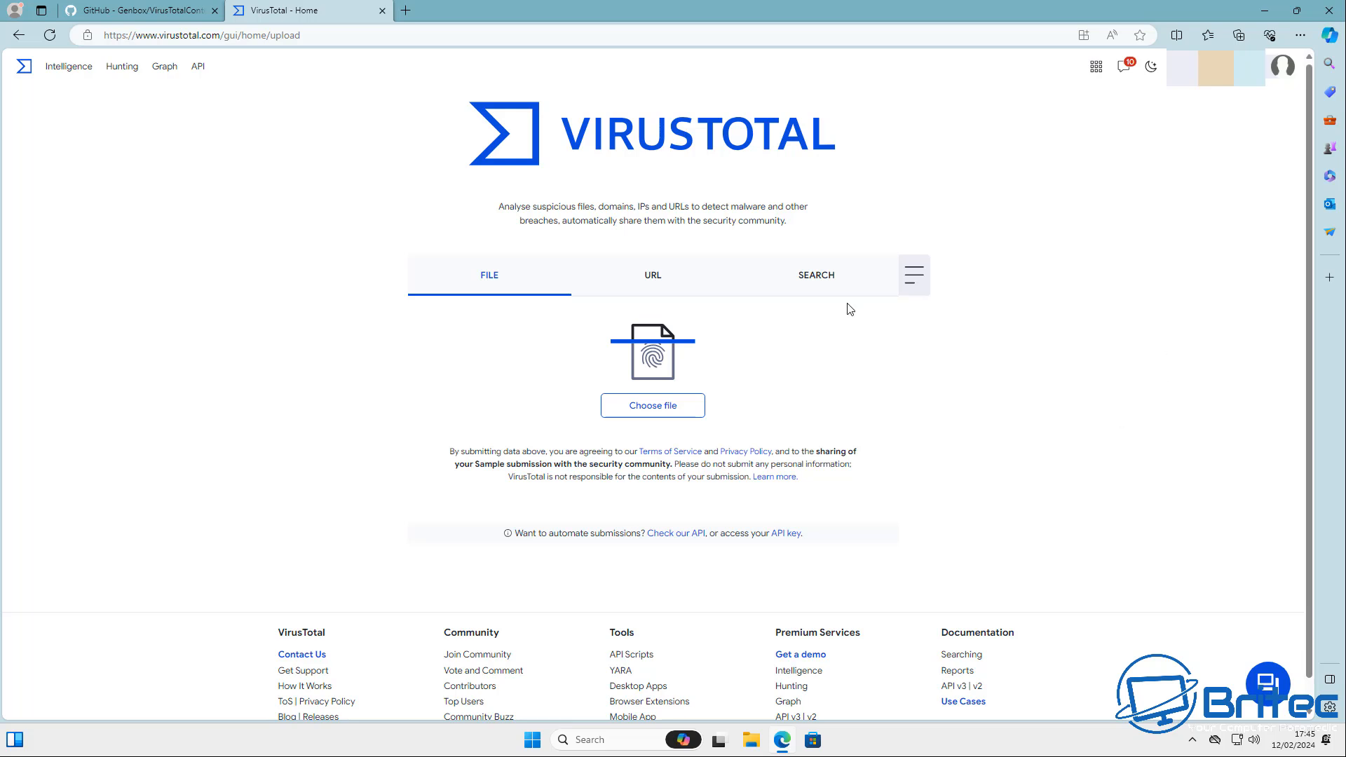
mouse_move(1107, 339)
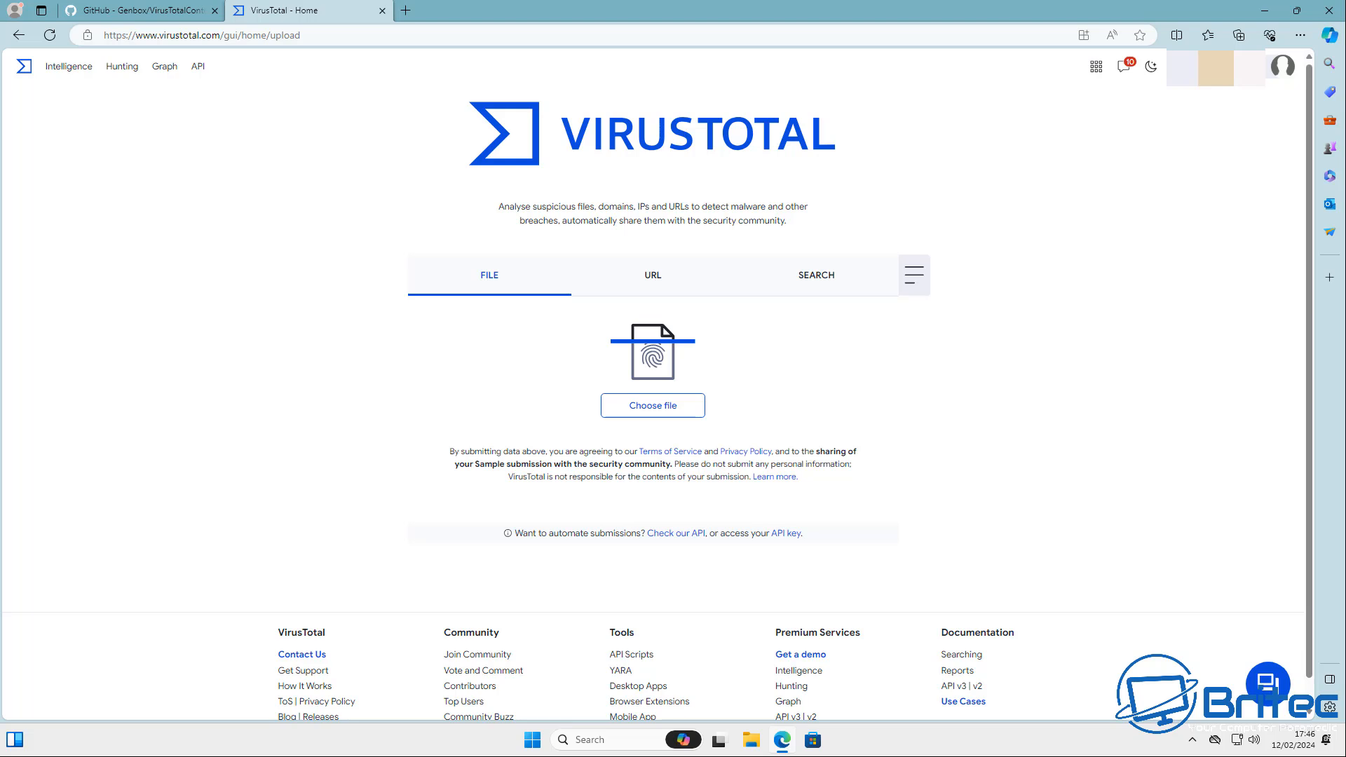
Open the account's personal API key page from the profile menu.
click(1282, 68)
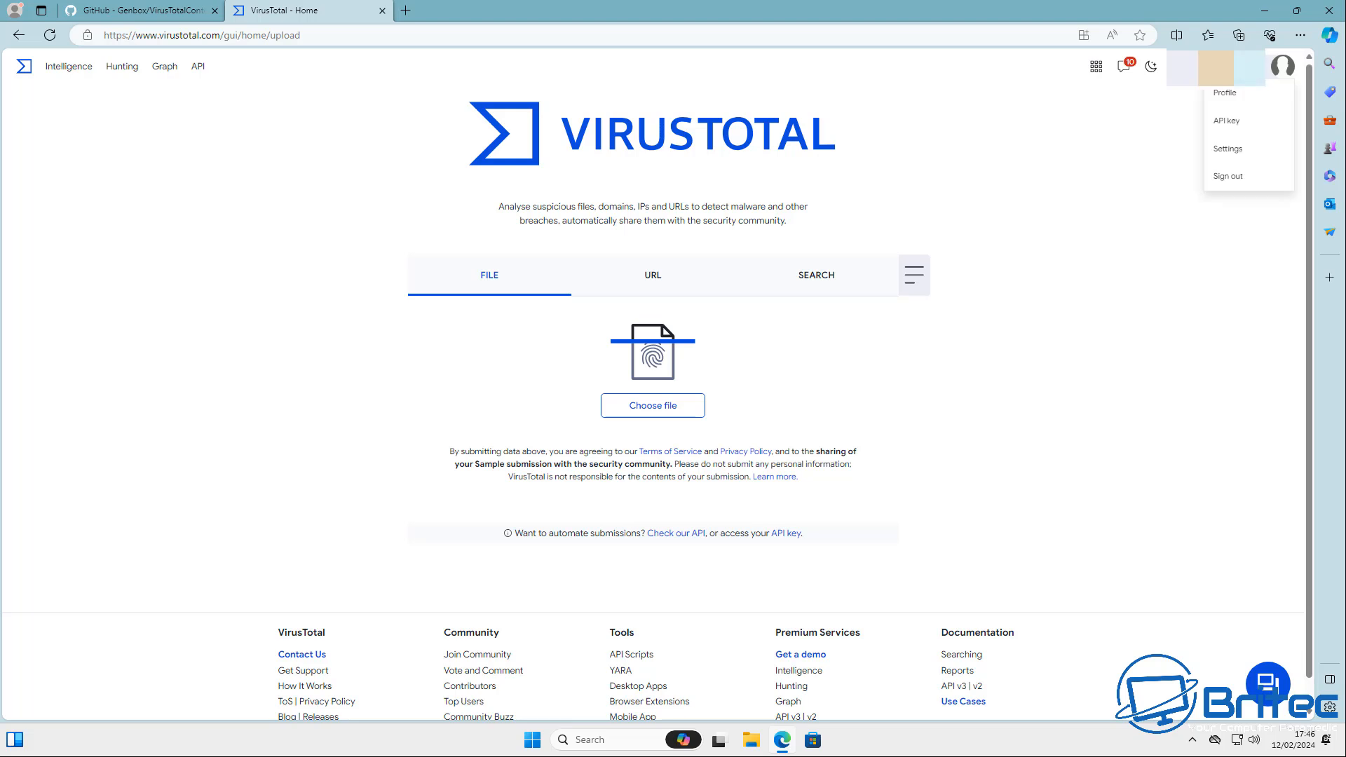
mouse_move(1245, 120)
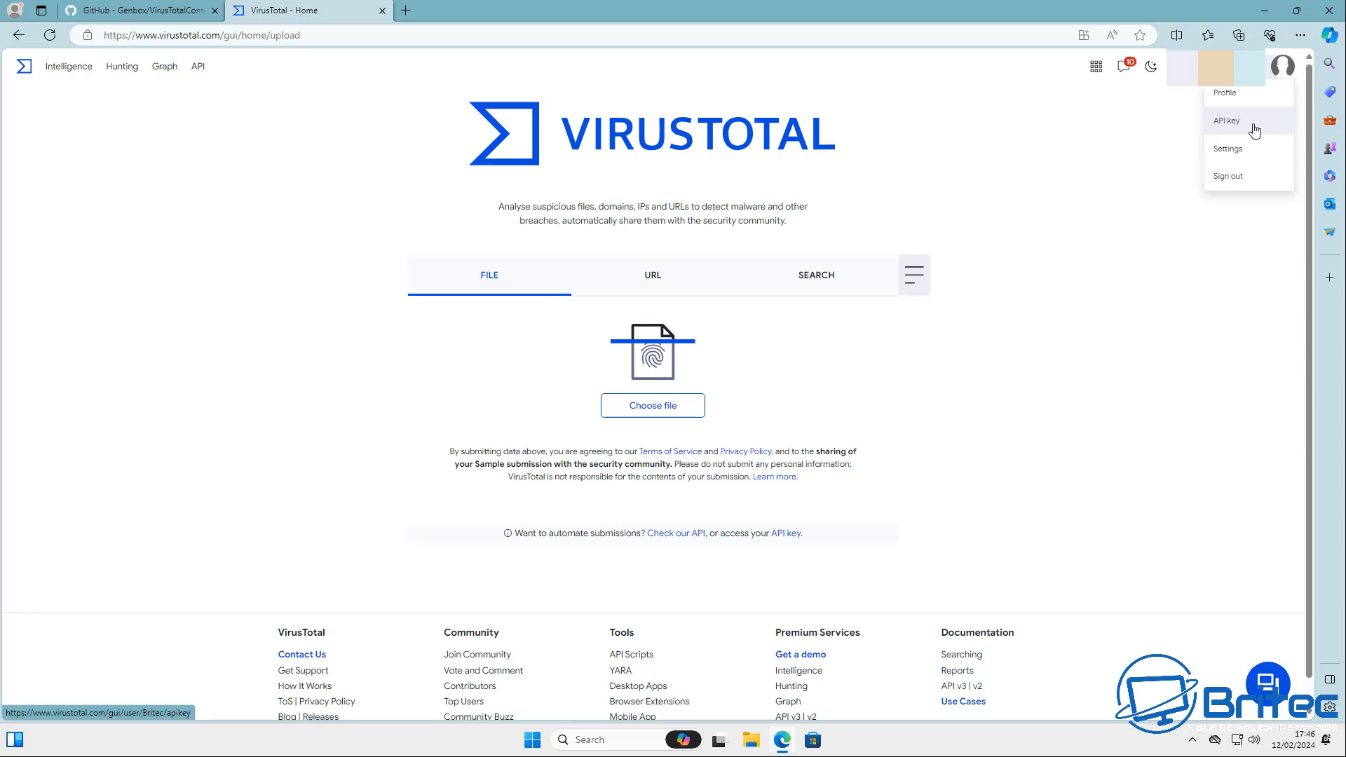
click(1226, 119)
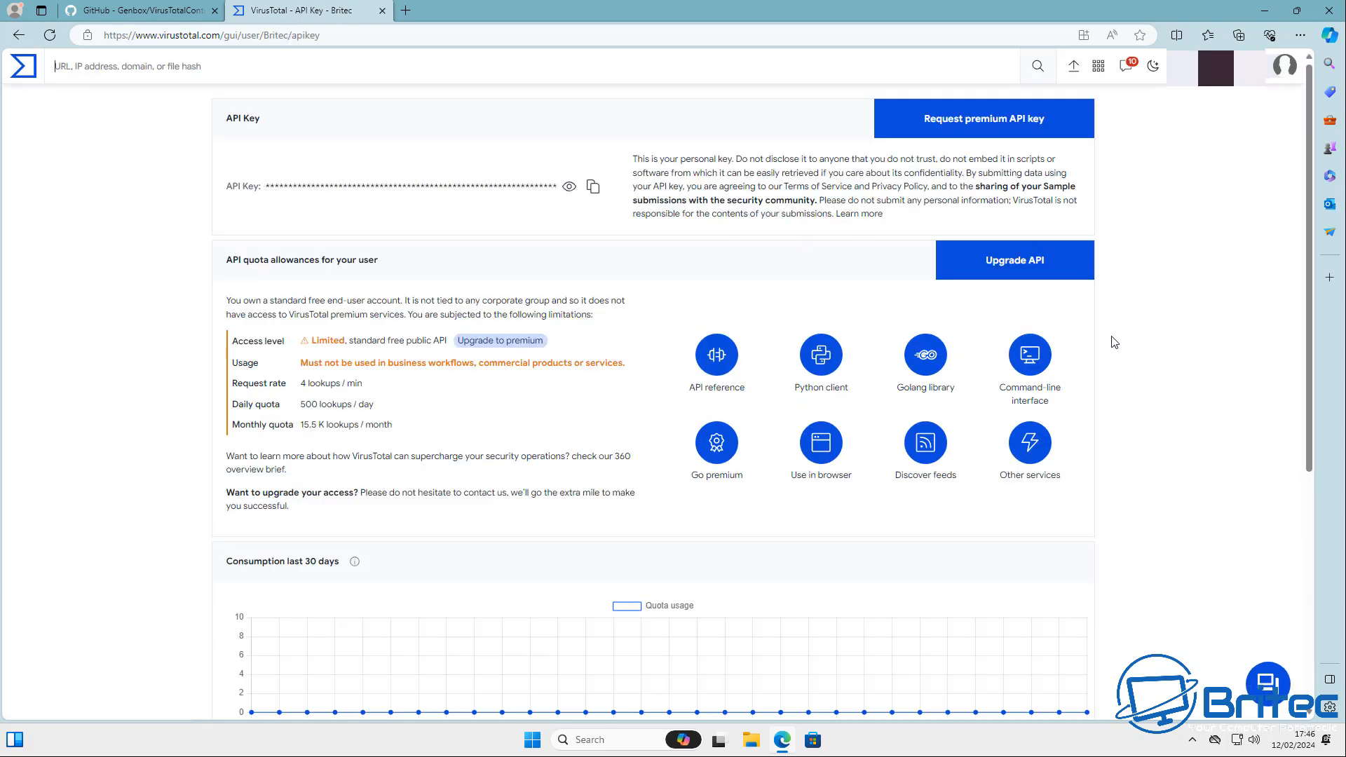
Copy the personal API key to the clipboard and return to the VirusTotalContextMenu GitHub page.
click(592, 187)
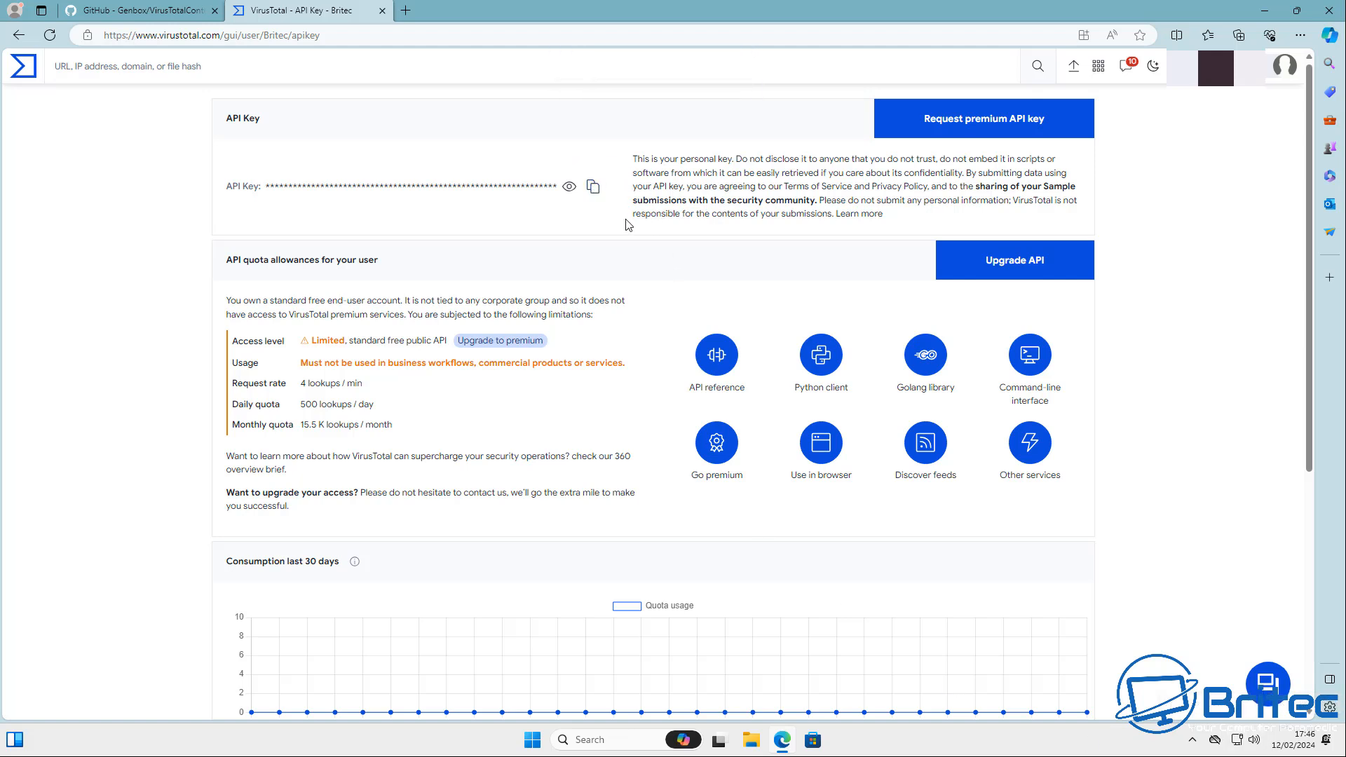
click(592, 186)
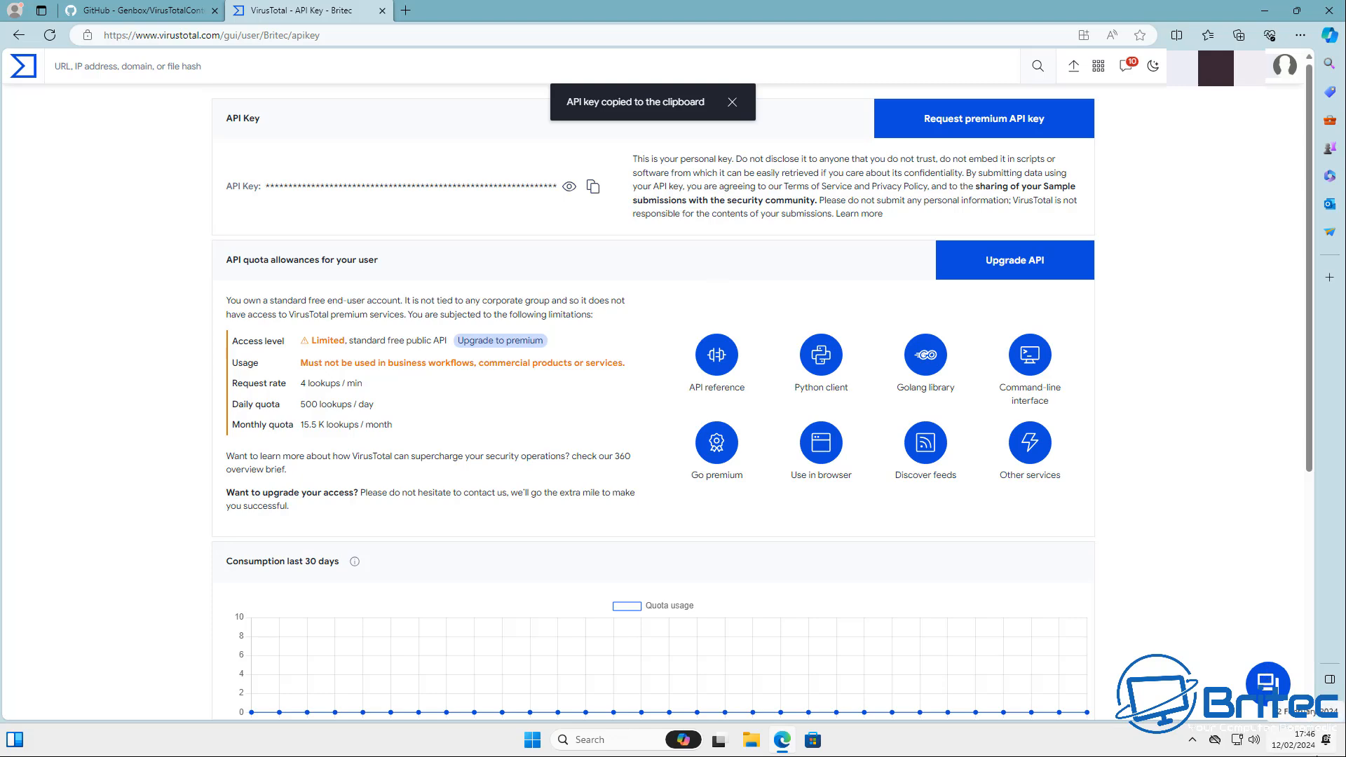
click(137, 11)
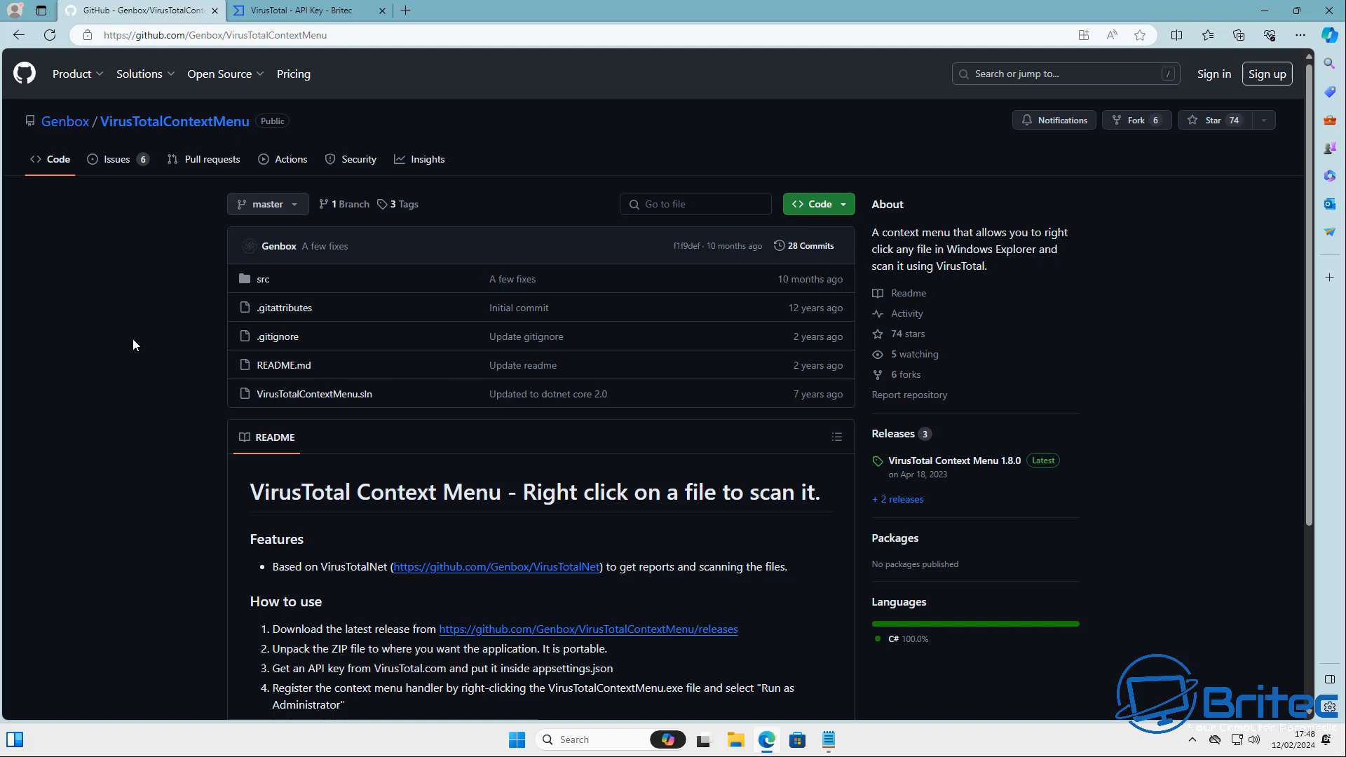
mouse_move(1020, 488)
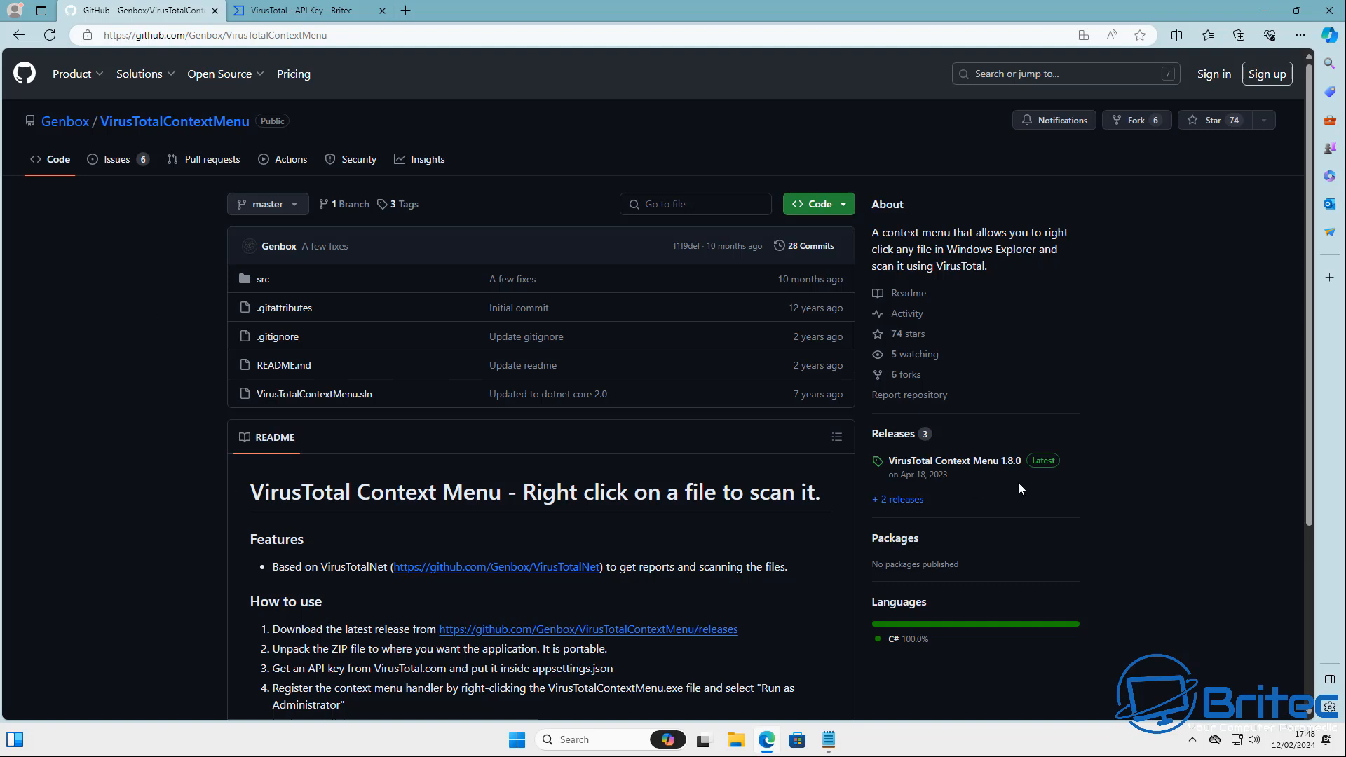
mouse_move(1044, 461)
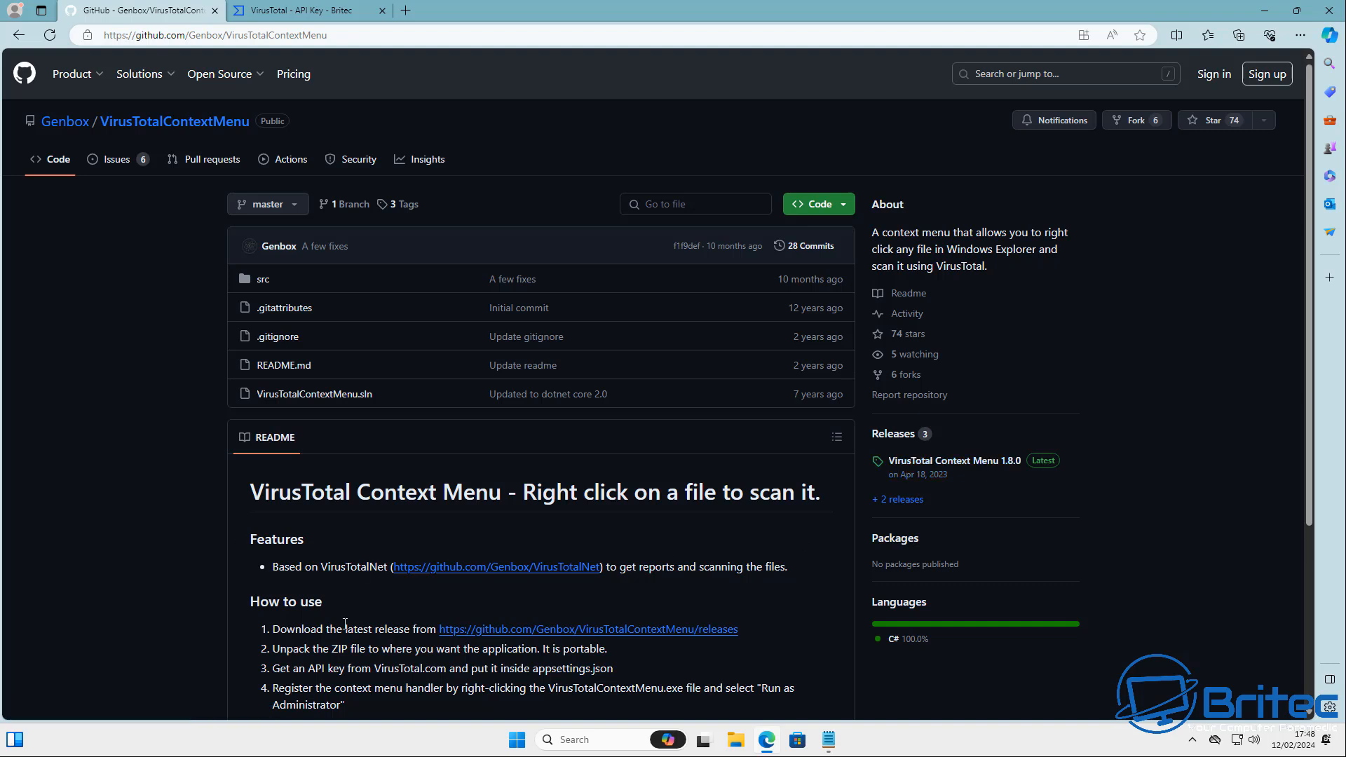
Read the README's How to use section and open the latest release, 1.8.0.
scroll(down, 3)
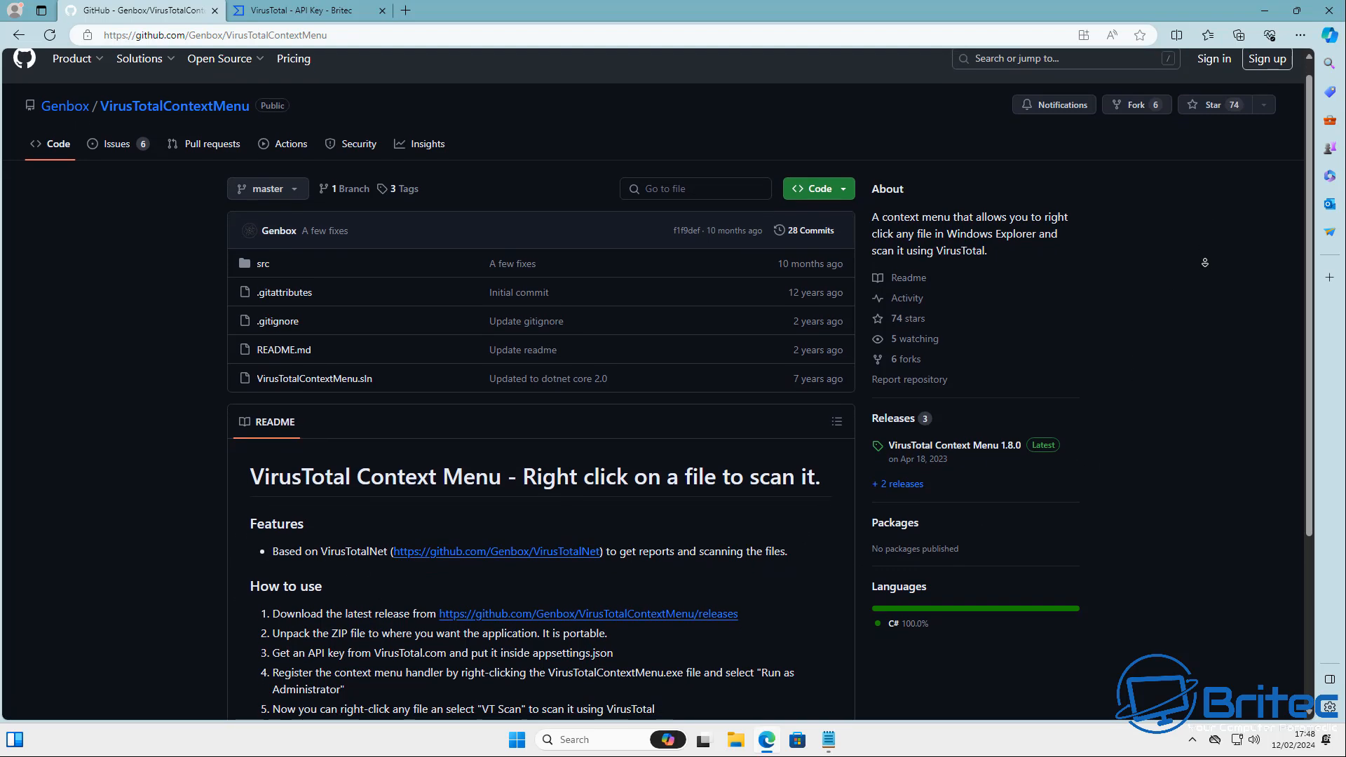
scroll(down, 3)
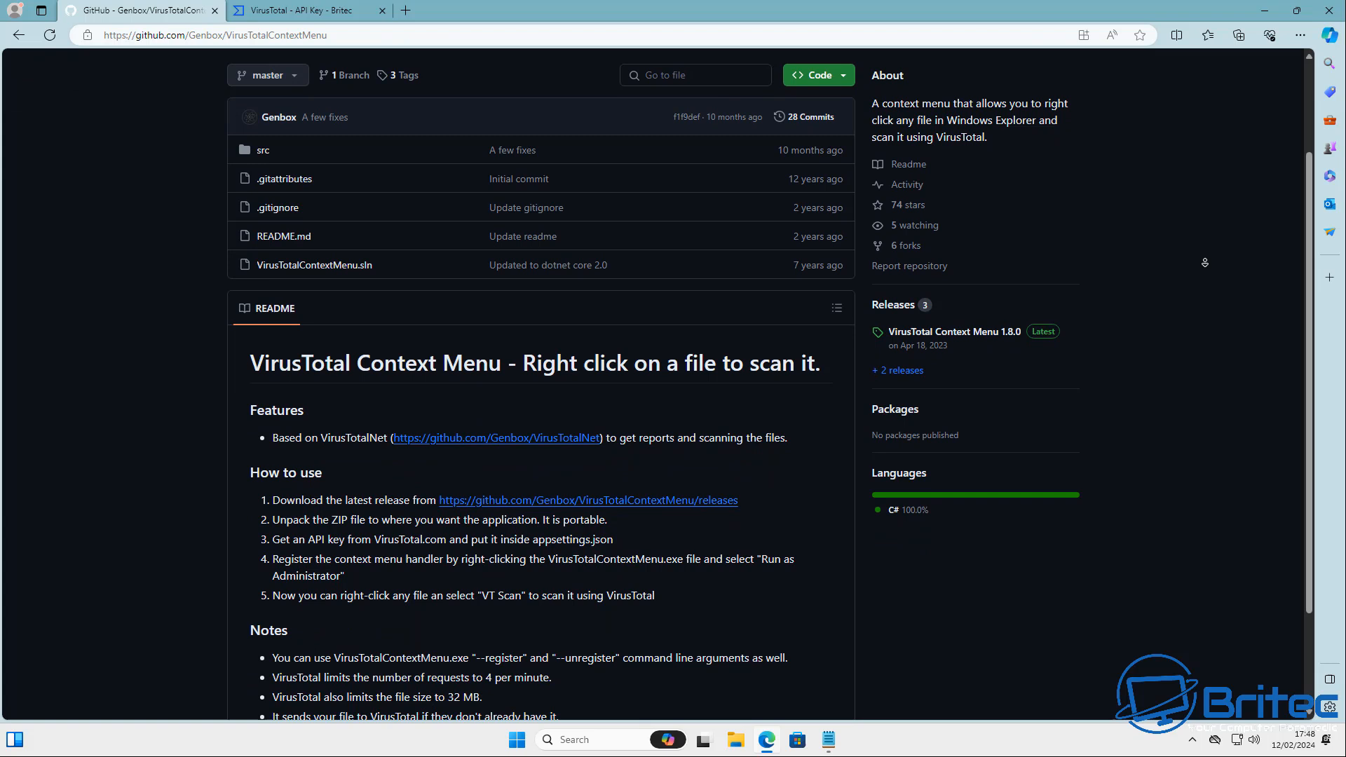
scroll(down, 3)
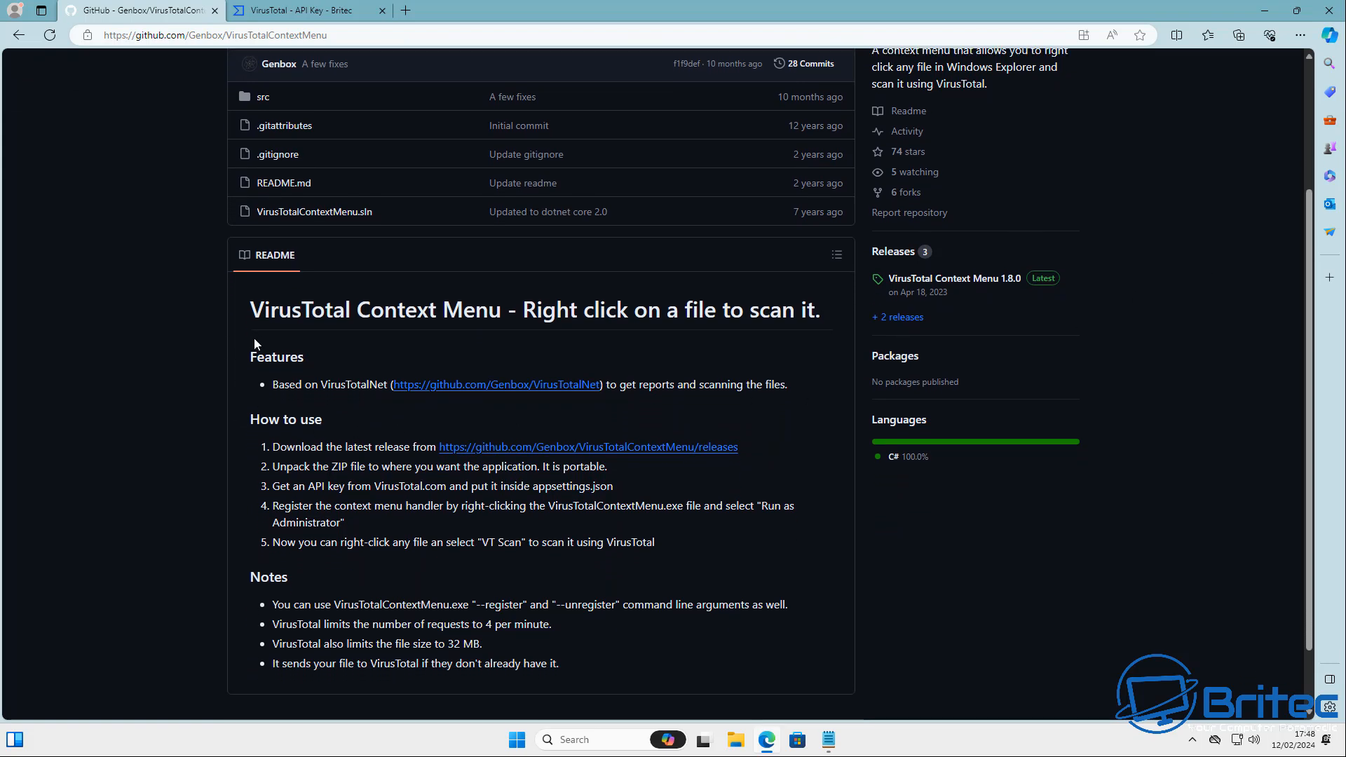
mouse_move(343, 522)
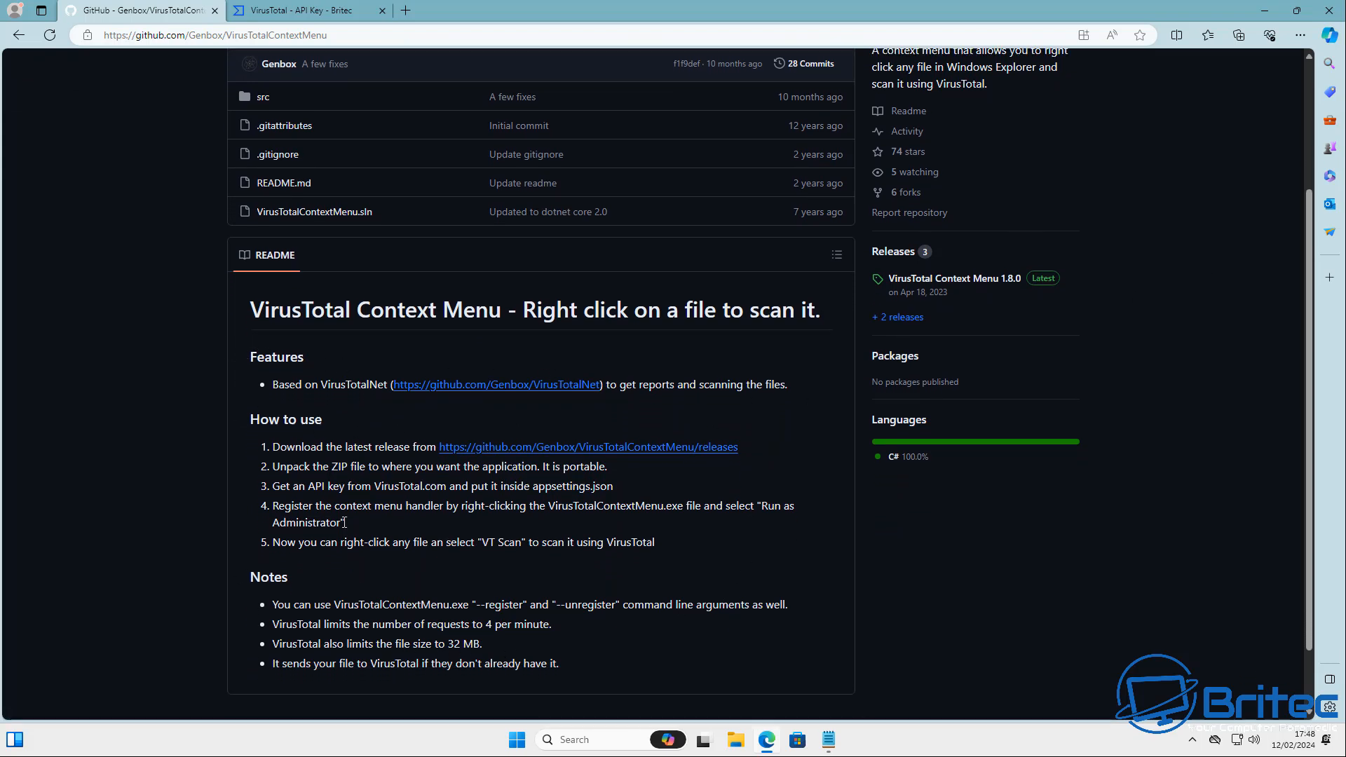
mouse_move(716, 450)
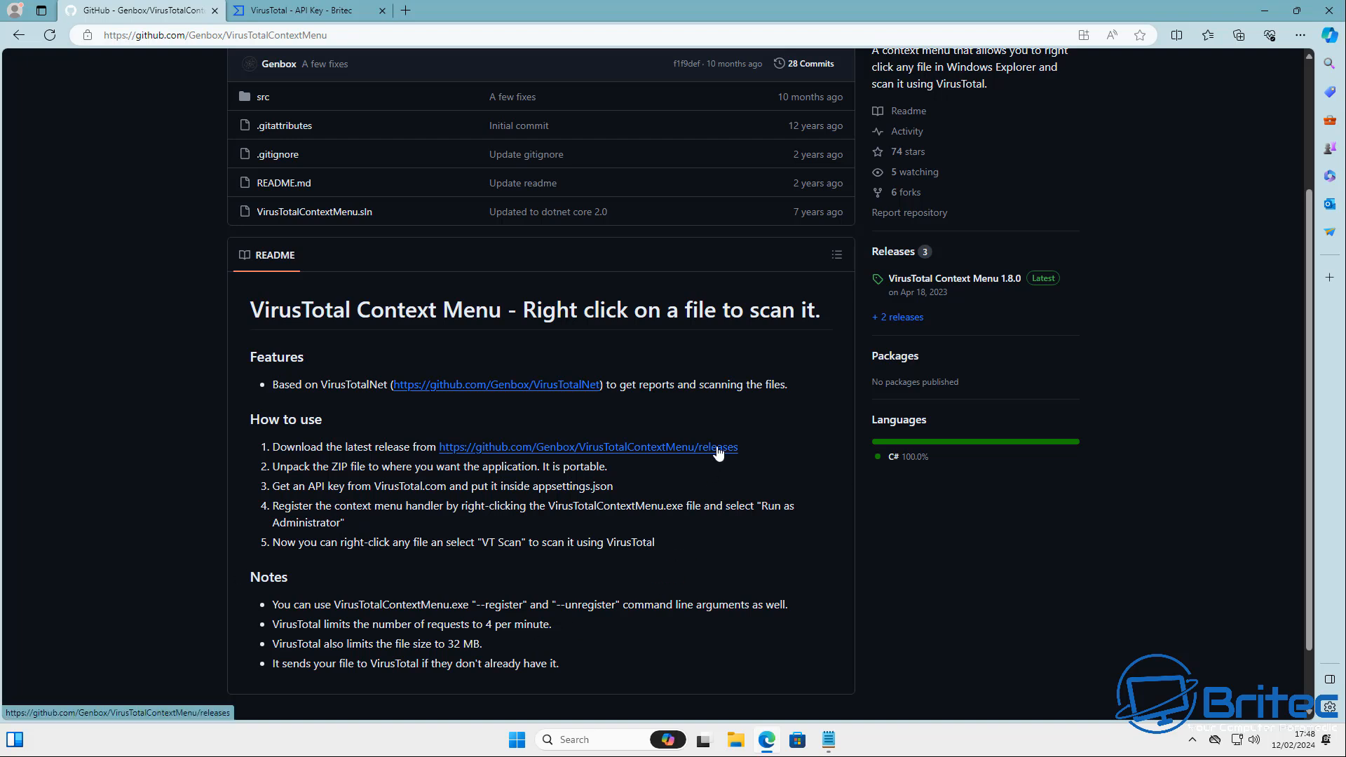
mouse_move(715, 461)
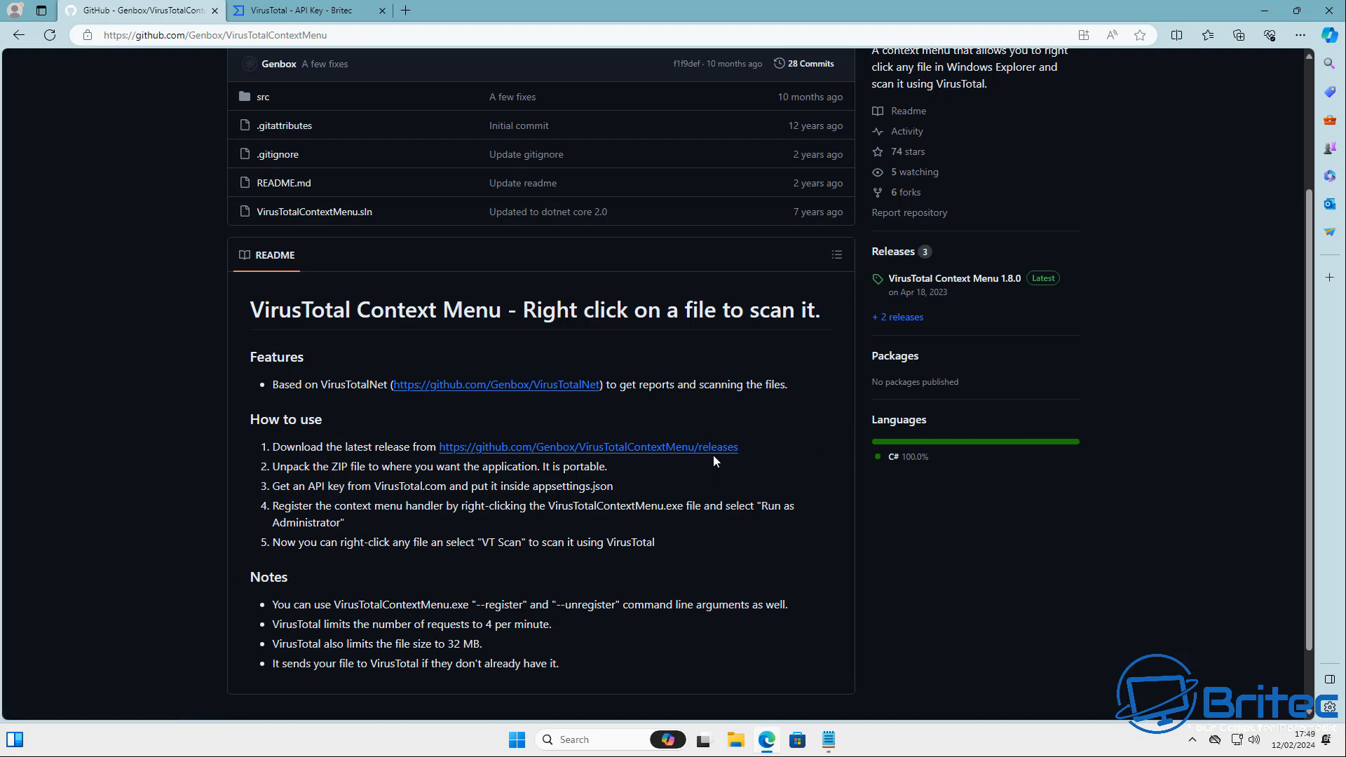
click(955, 278)
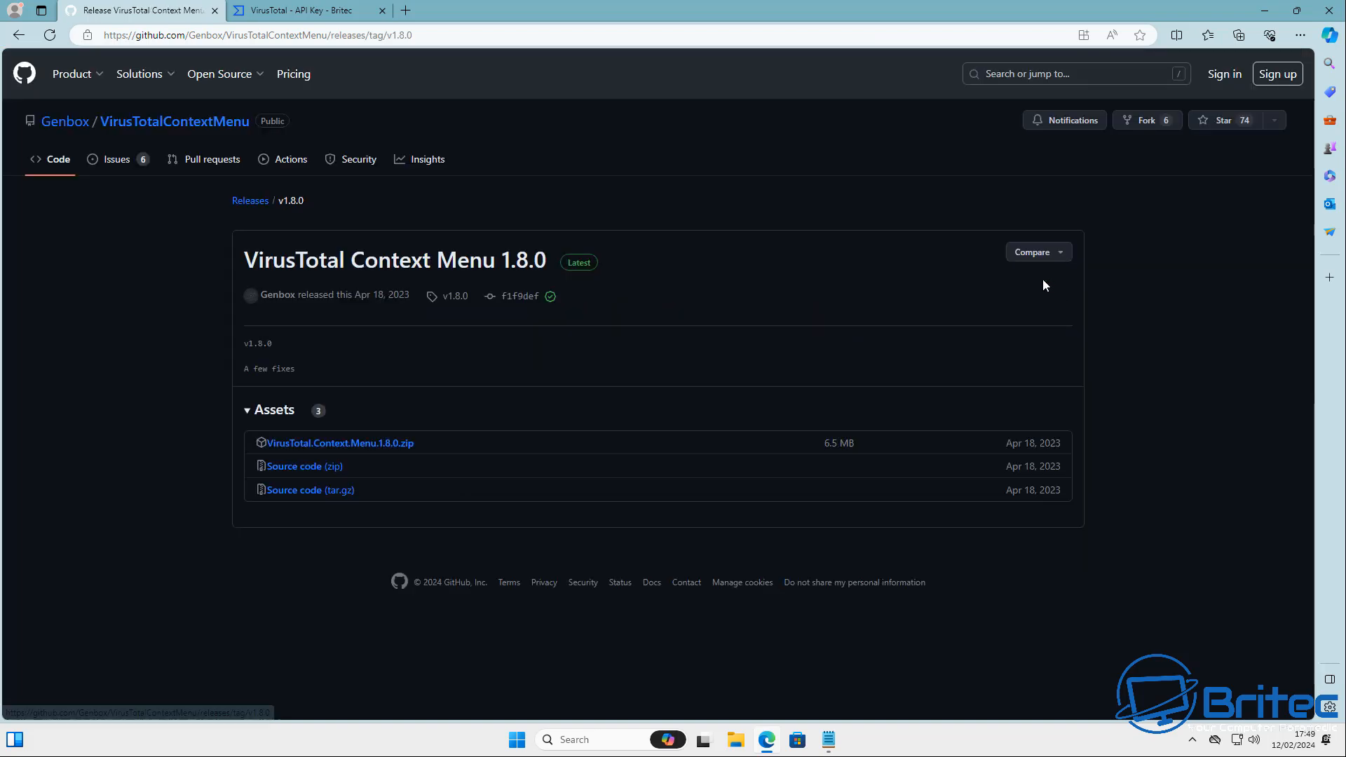
mouse_move(401, 445)
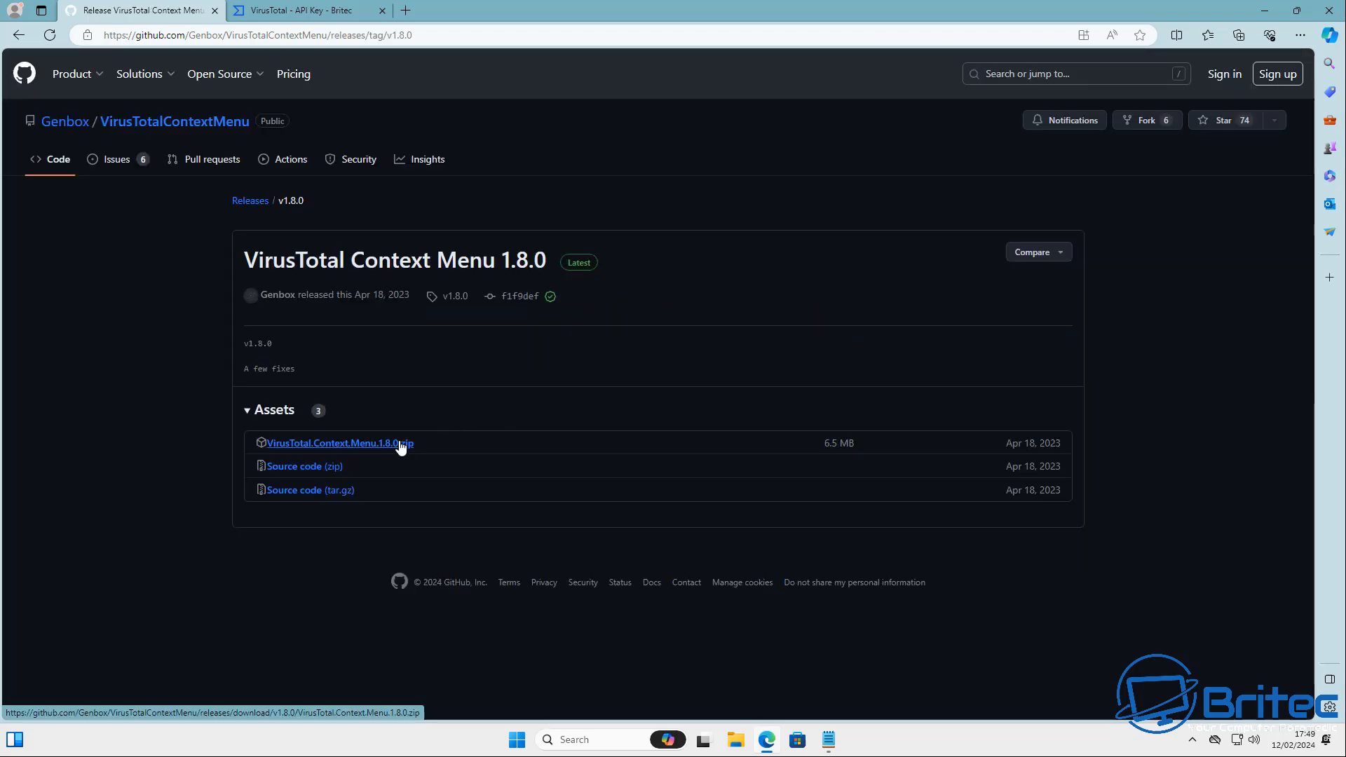
Download VirusTotal.Context.Menu.1.8.0.zip and show it in the Downloads folder.
click(340, 443)
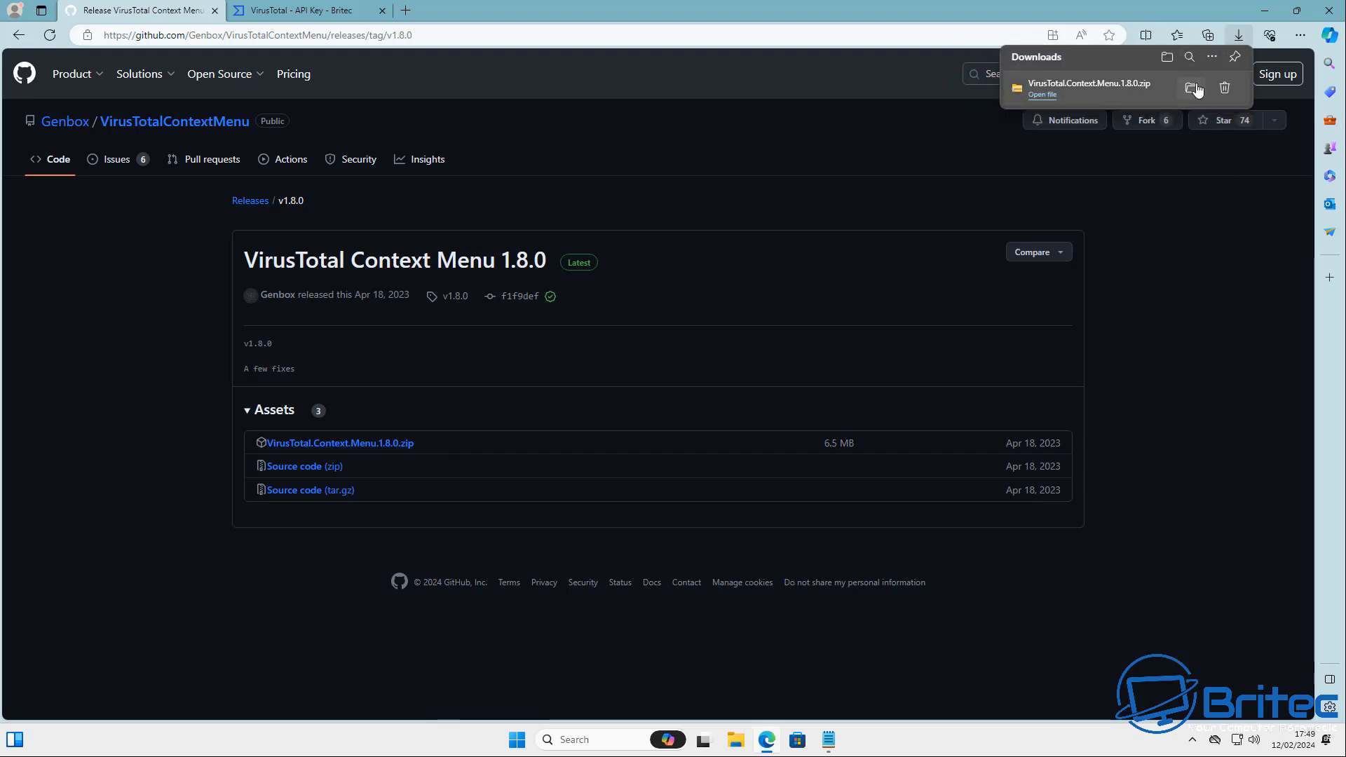
click(1191, 89)
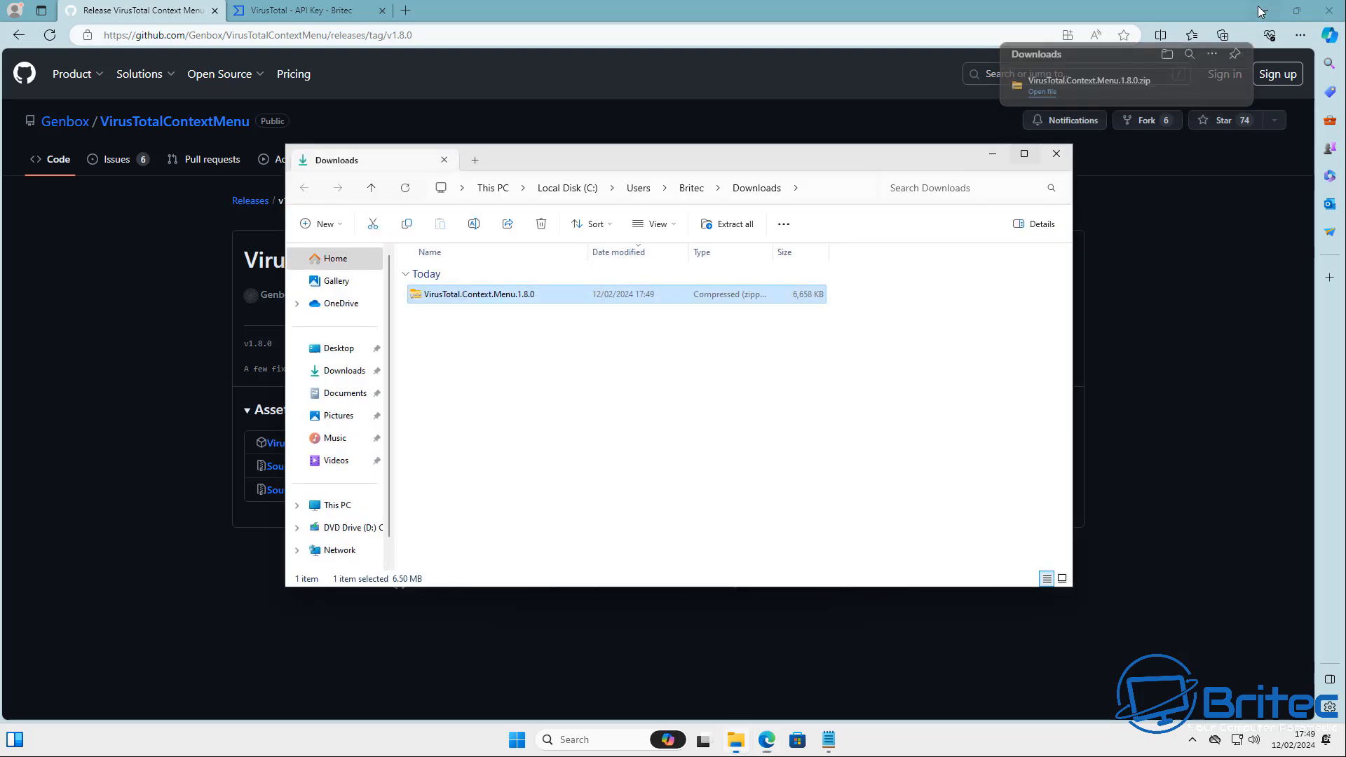
Extract the 1.8.0 zip into Downloads and open its Readme instructions in Notepad.
click(1023, 153)
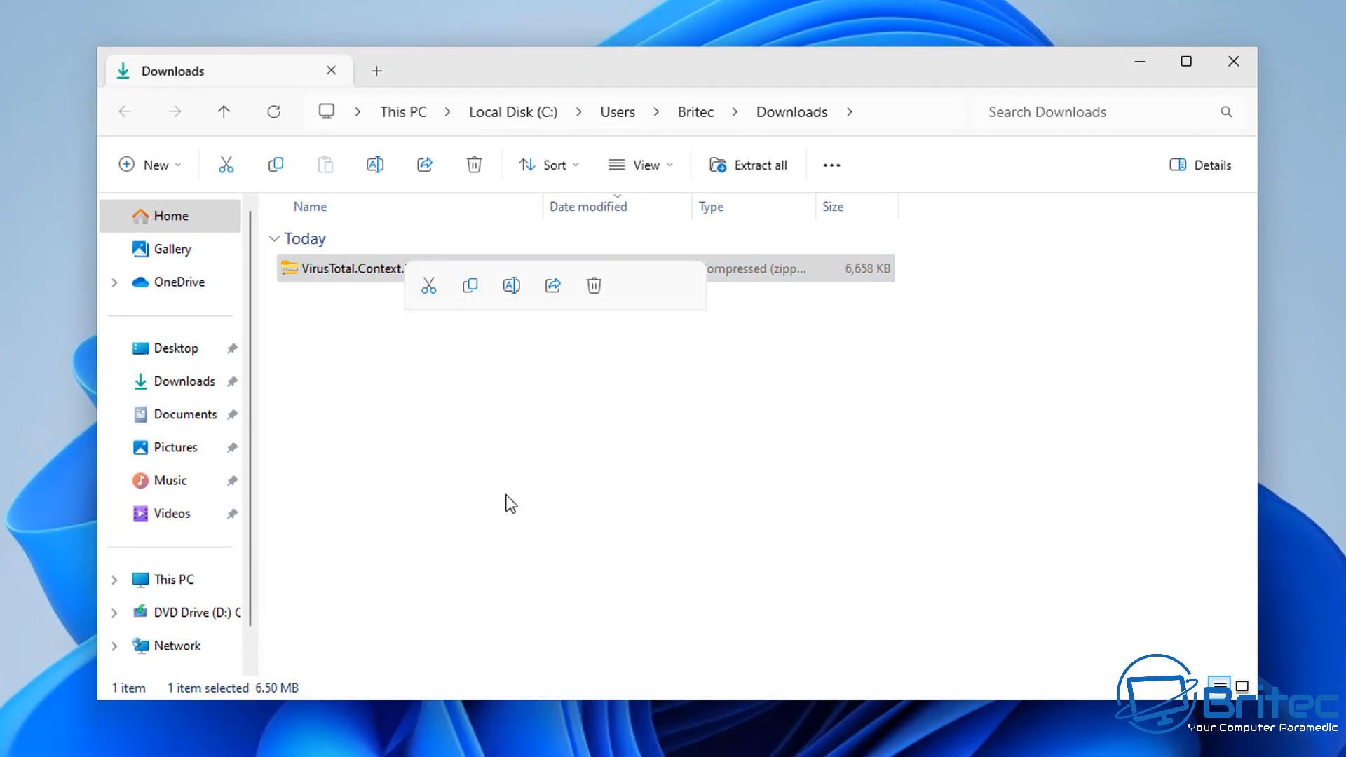
click(758, 164)
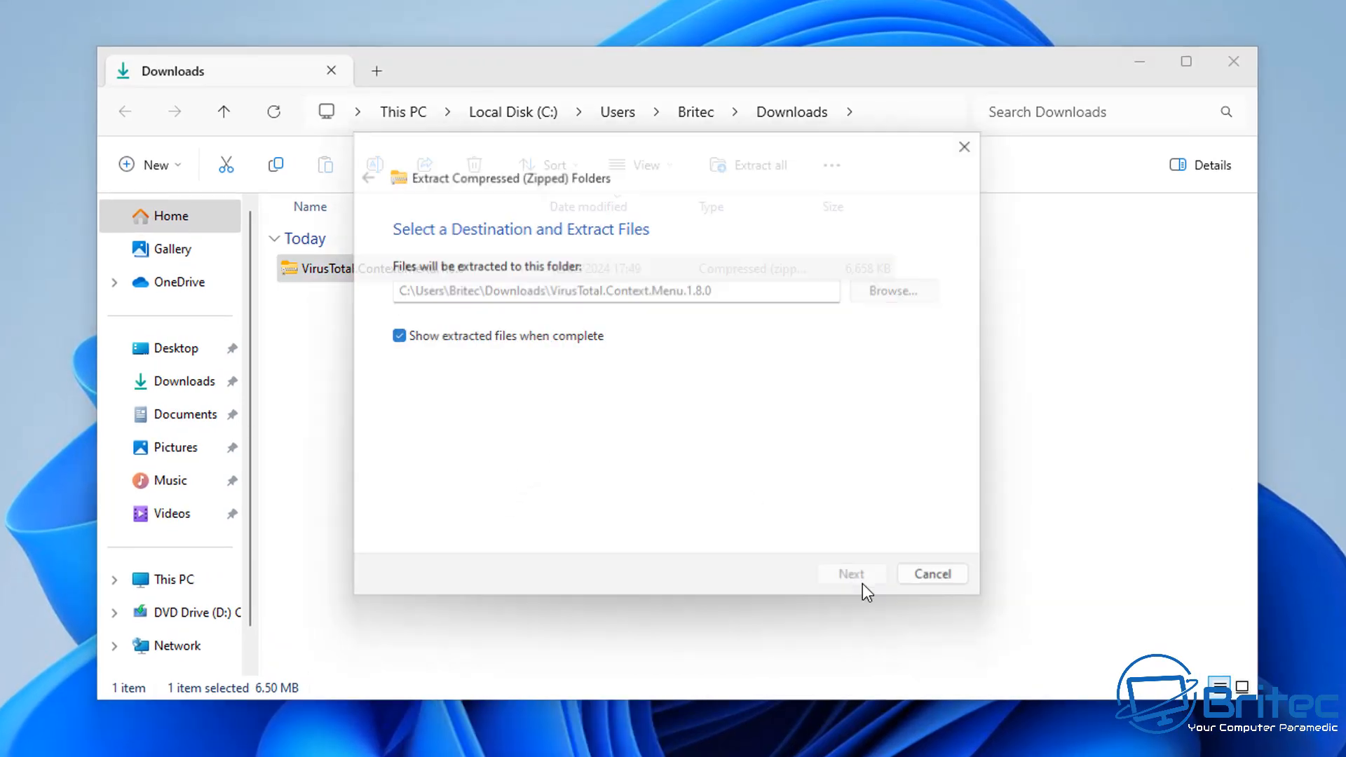
click(850, 573)
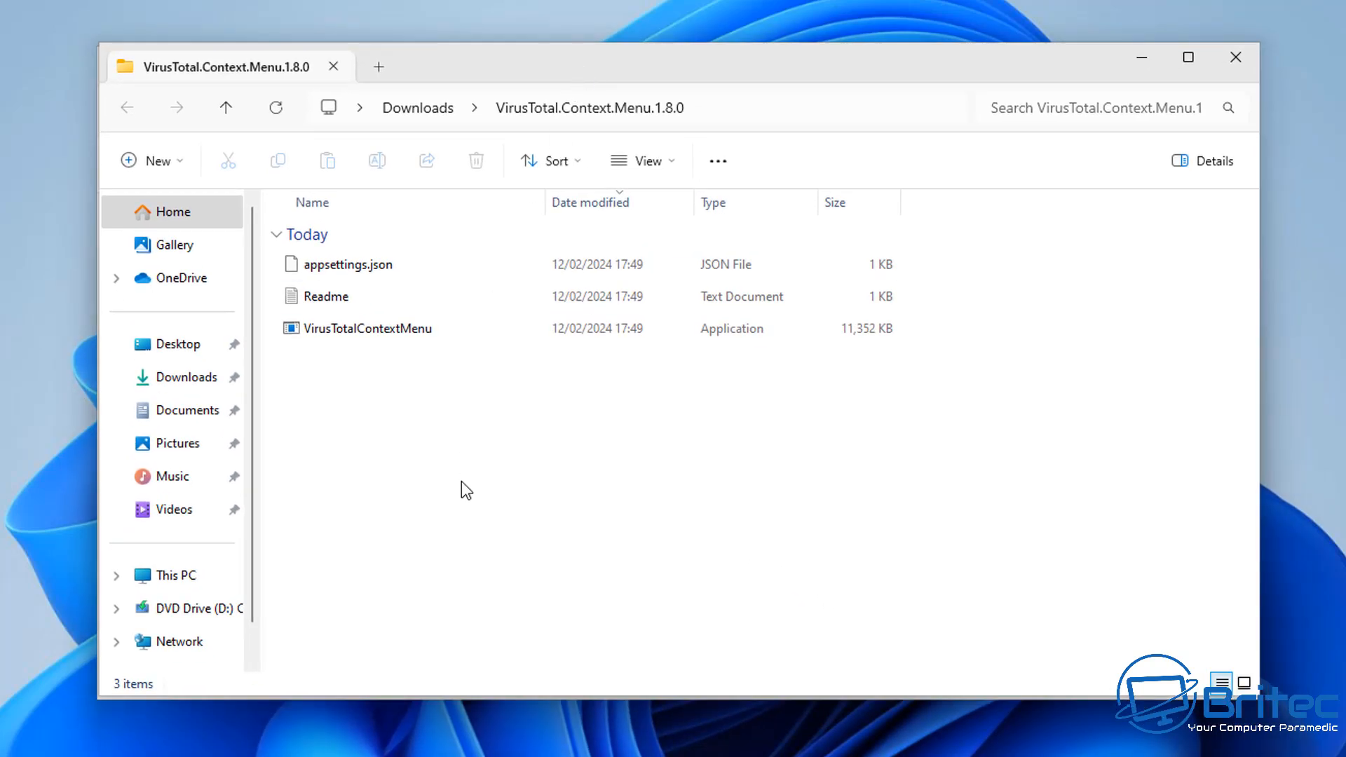
double_click(324, 295)
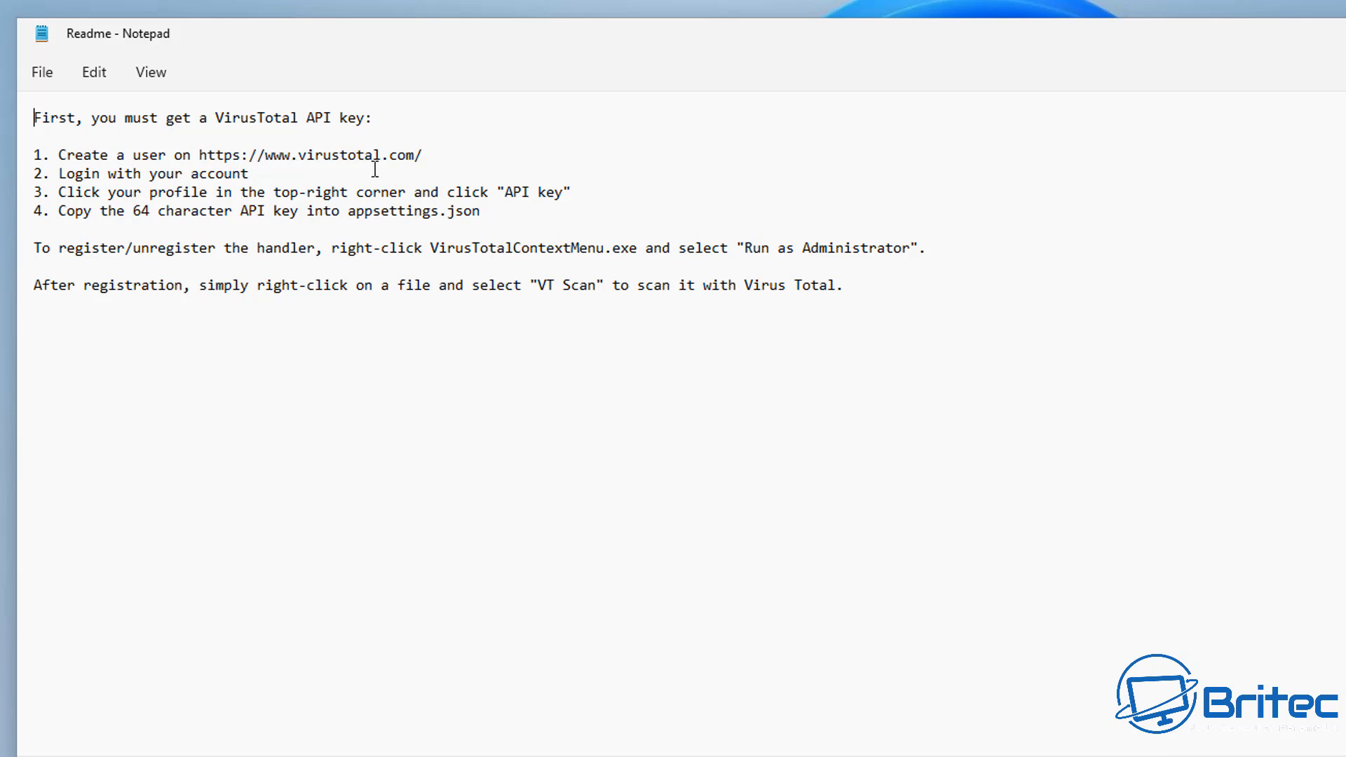
mouse_move(192, 229)
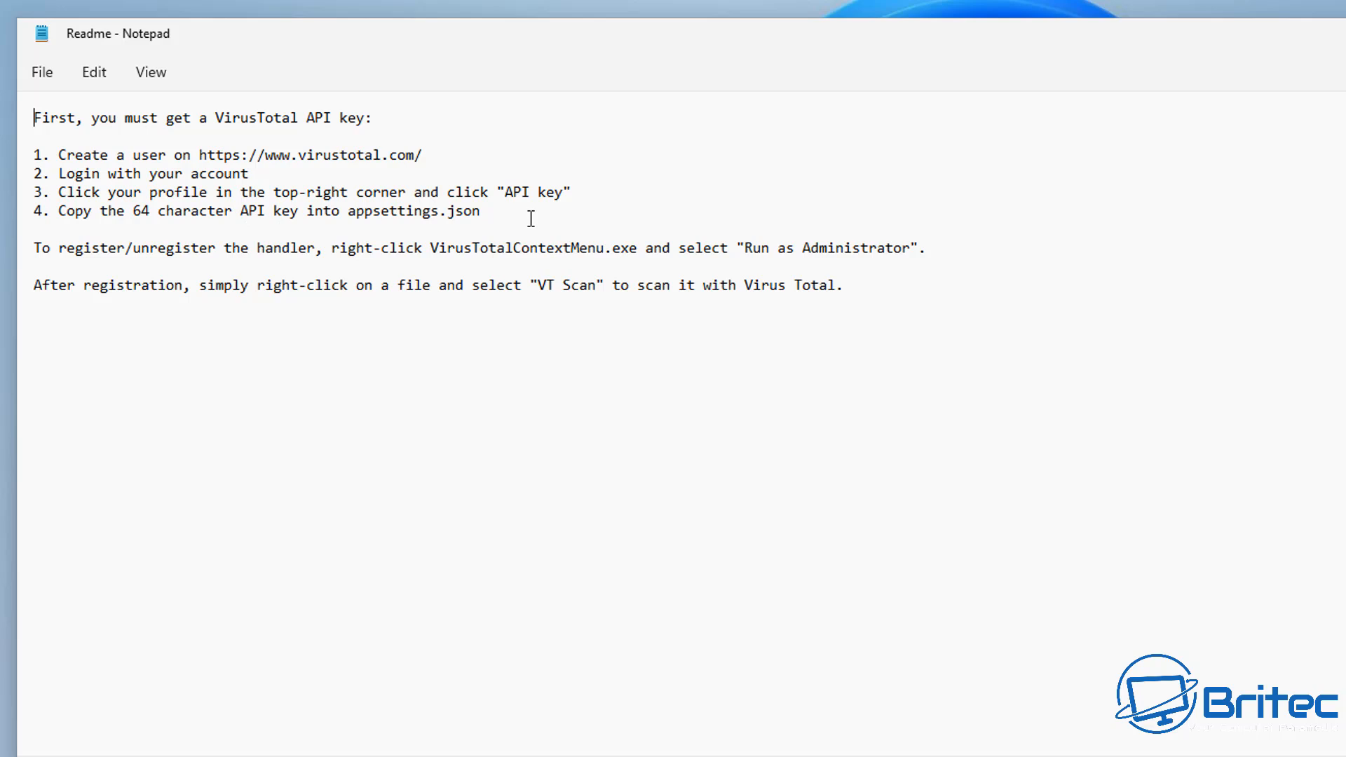
mouse_move(245, 239)
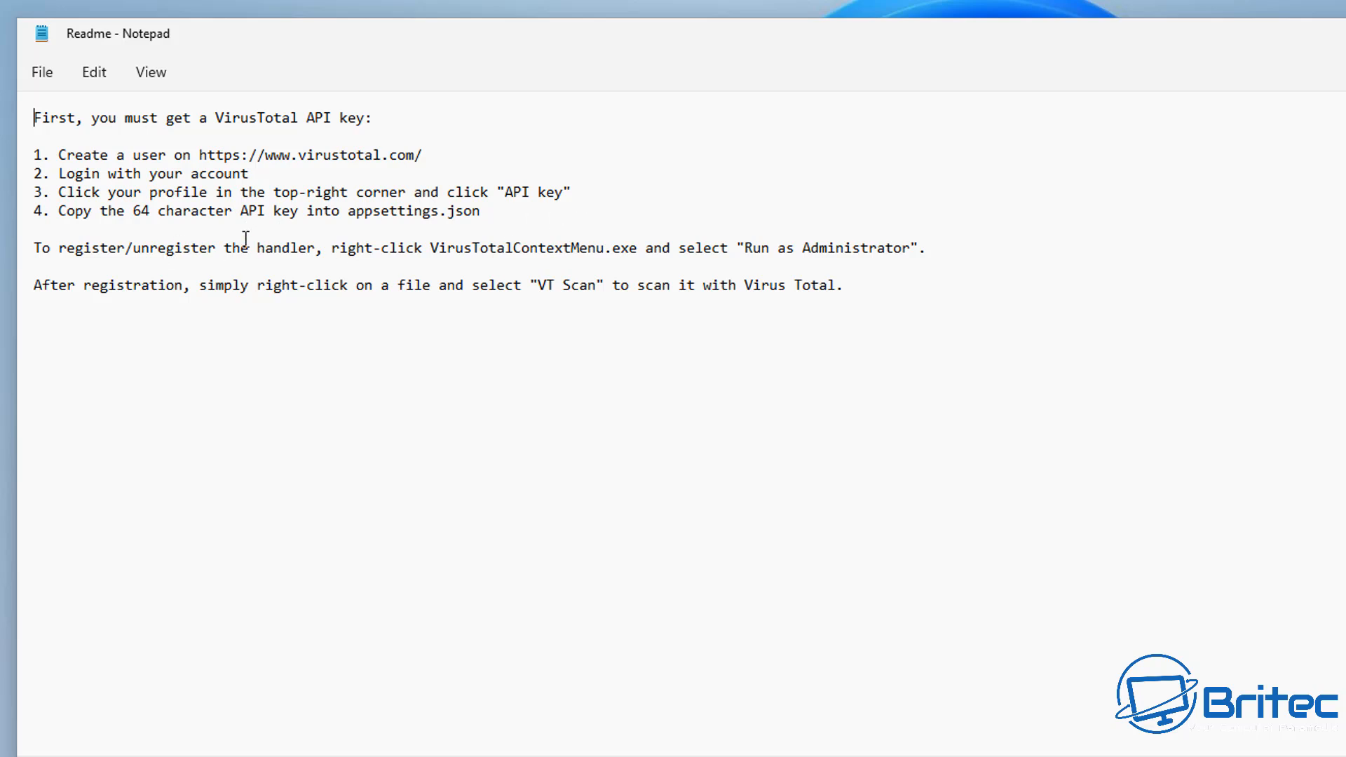
mouse_move(475, 239)
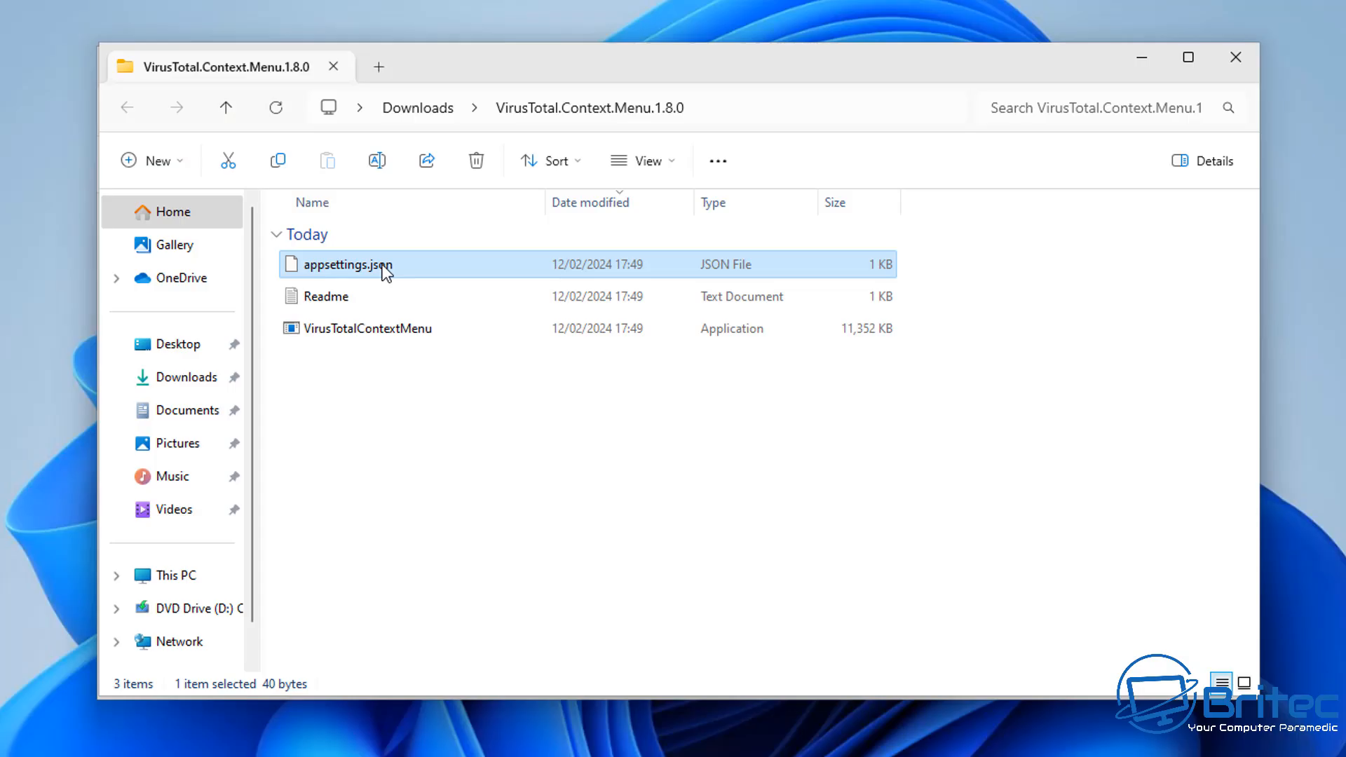
Open appsettings.json in Notepad, just once.
right_click(347, 264)
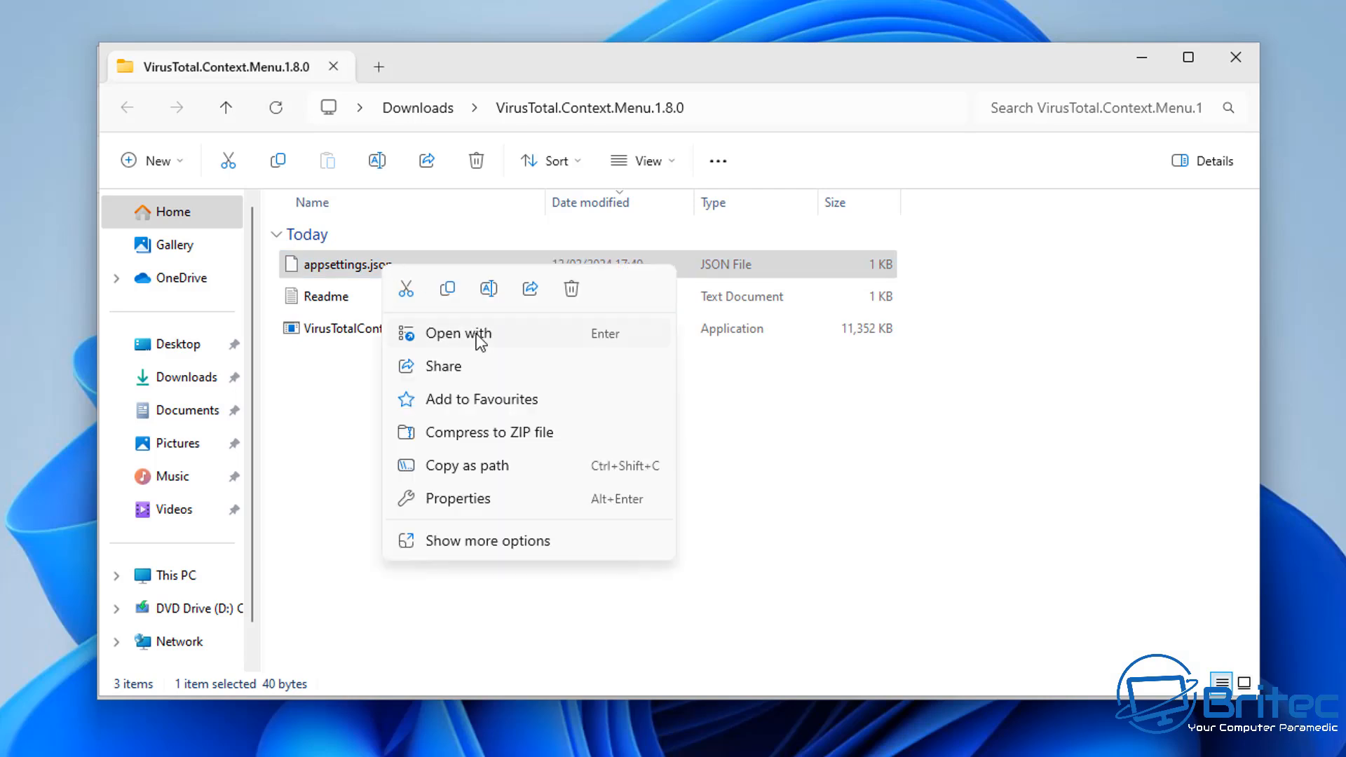
click(458, 333)
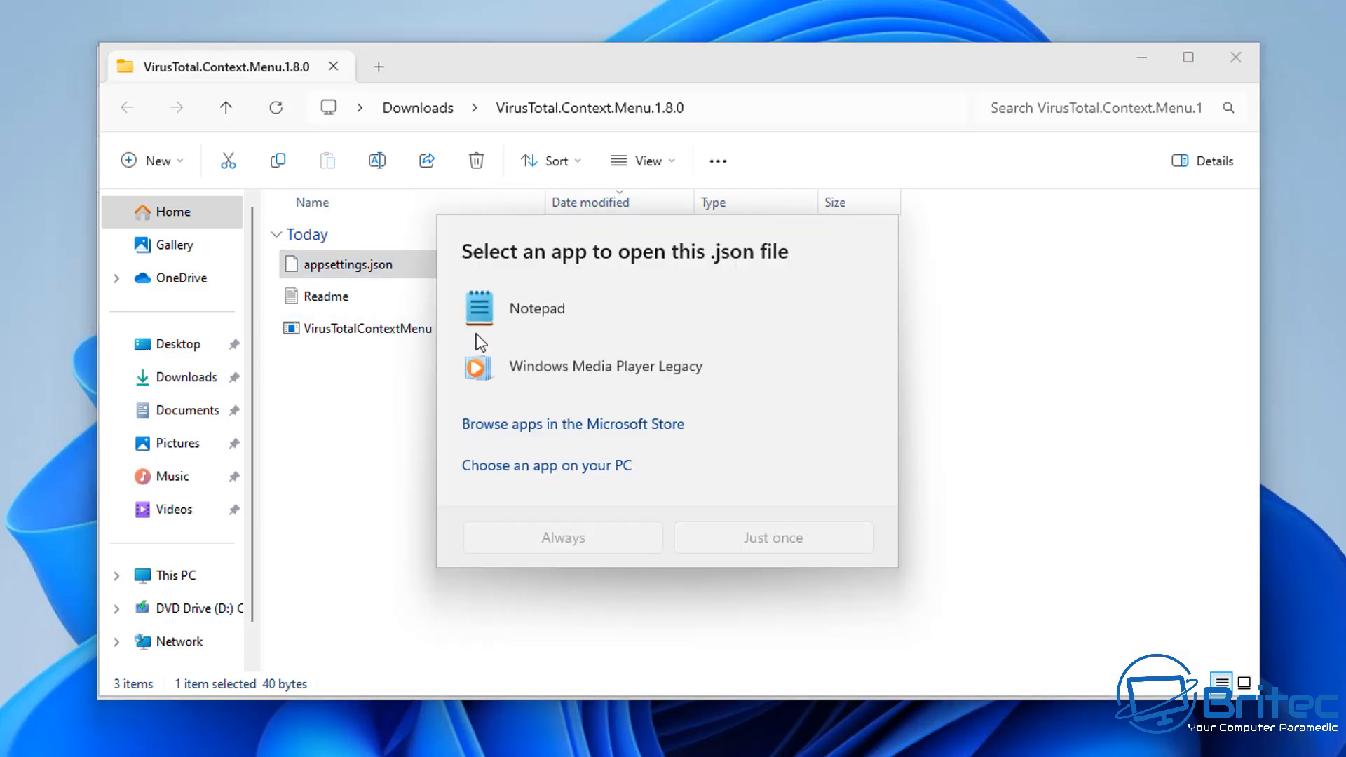
click(536, 307)
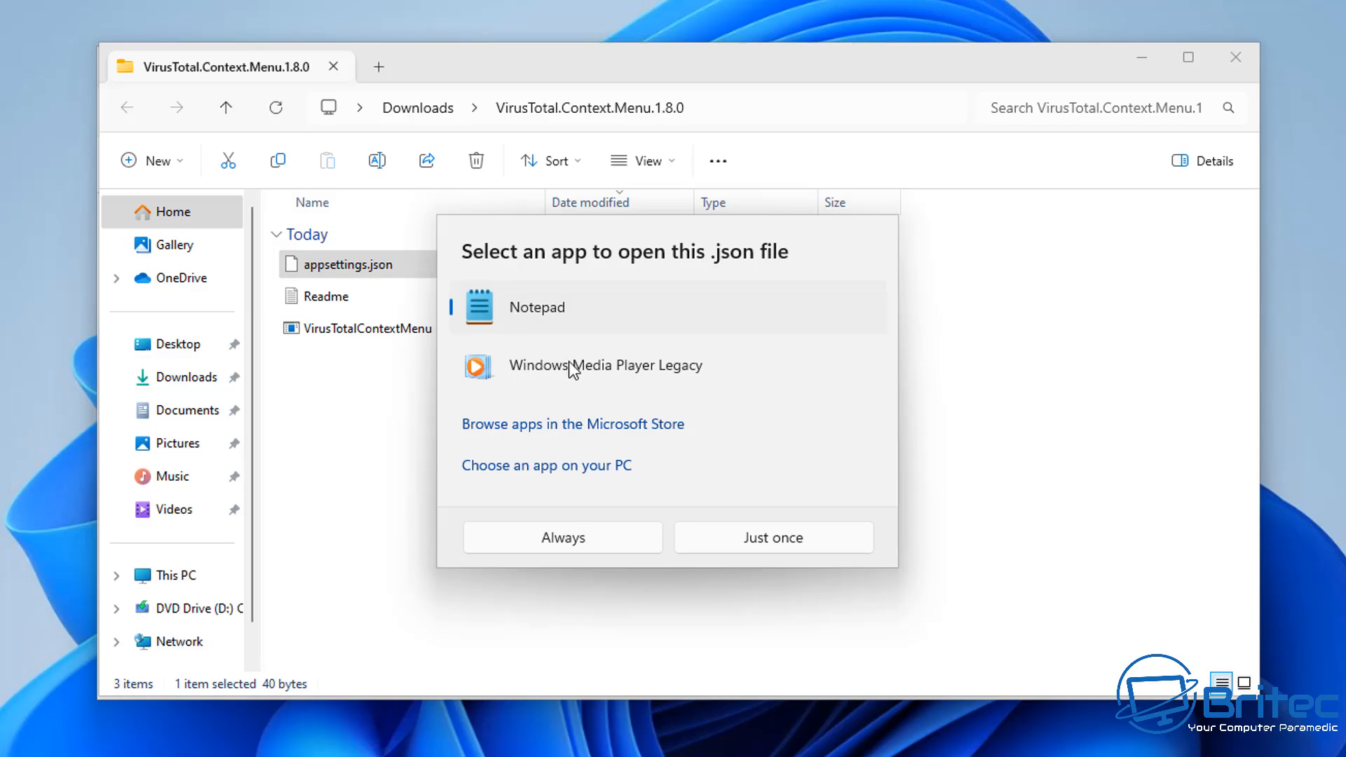
click(771, 537)
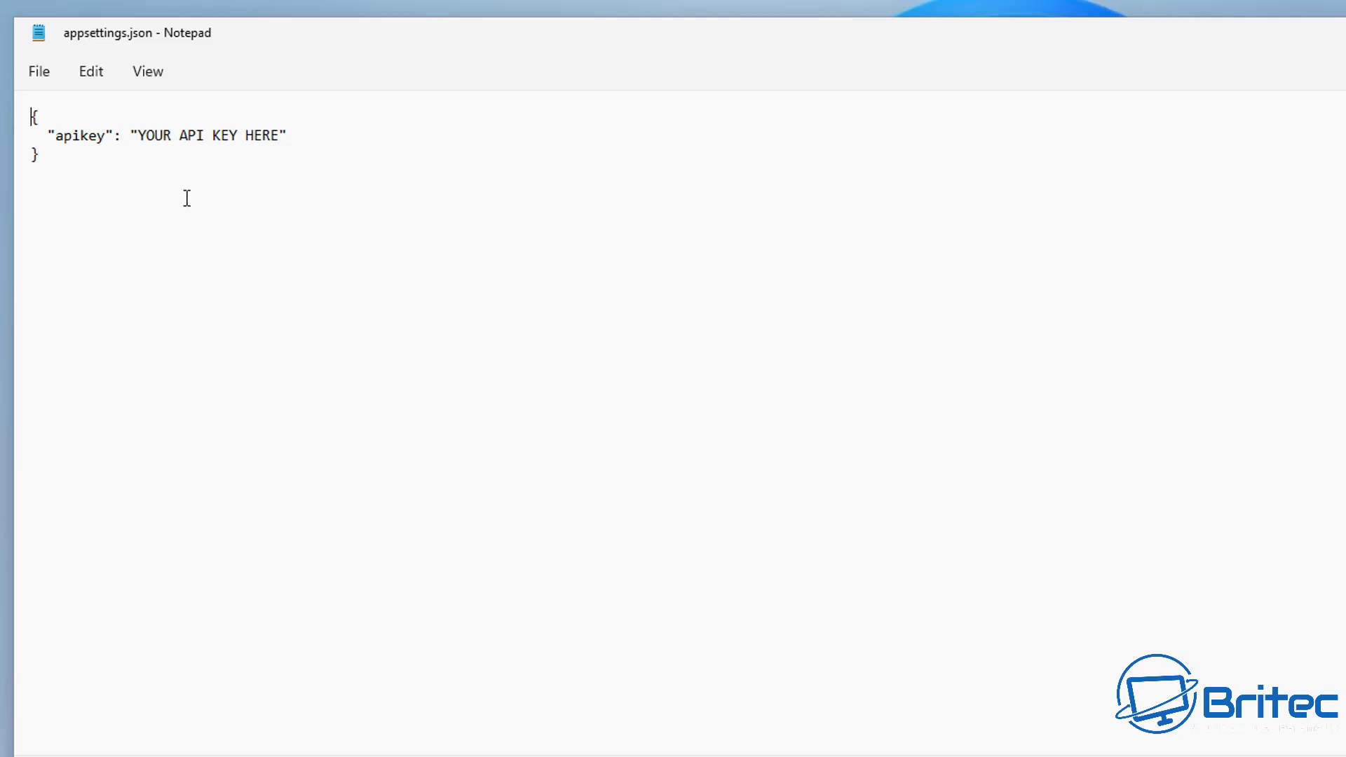
Replace the 'YOUR API KEY HERE' placeholder with the personal key and save the file.
double_click(148, 134)
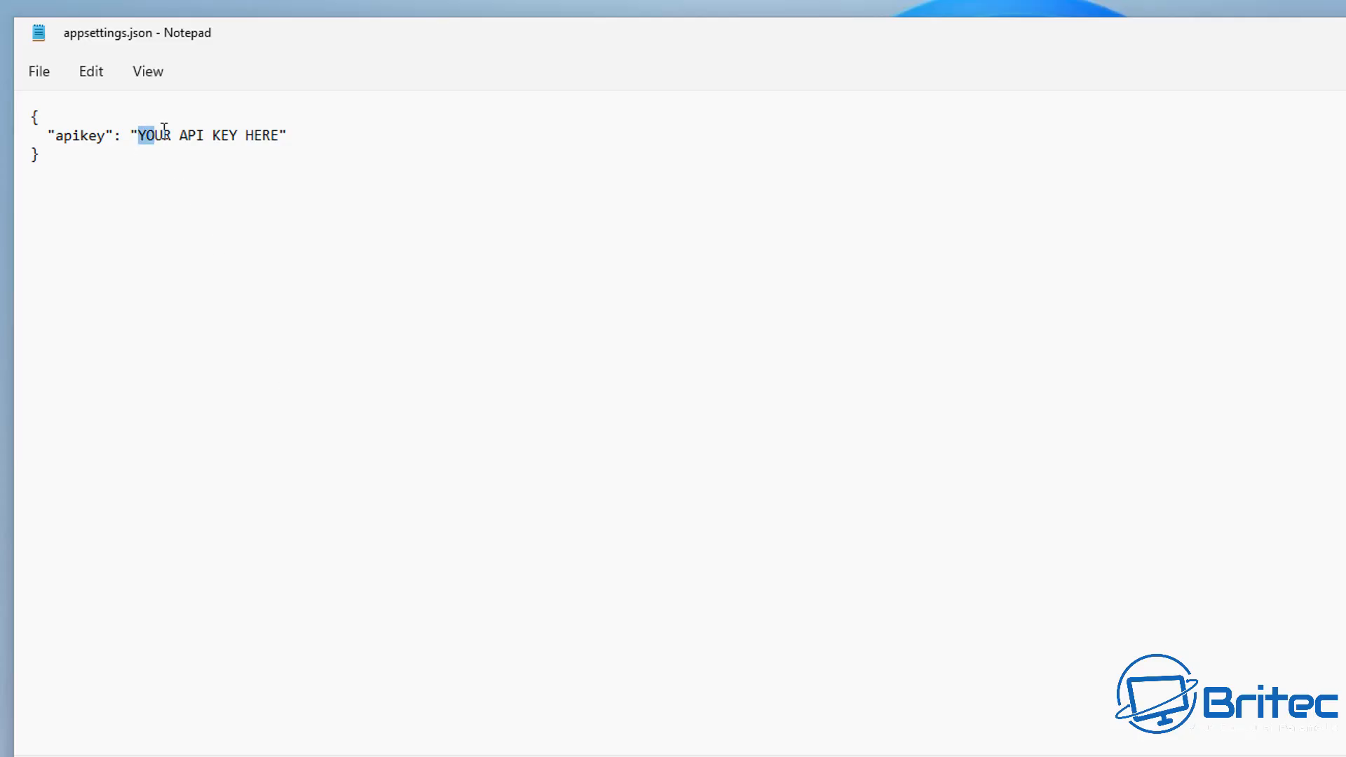
drag(138, 135, 279, 135)
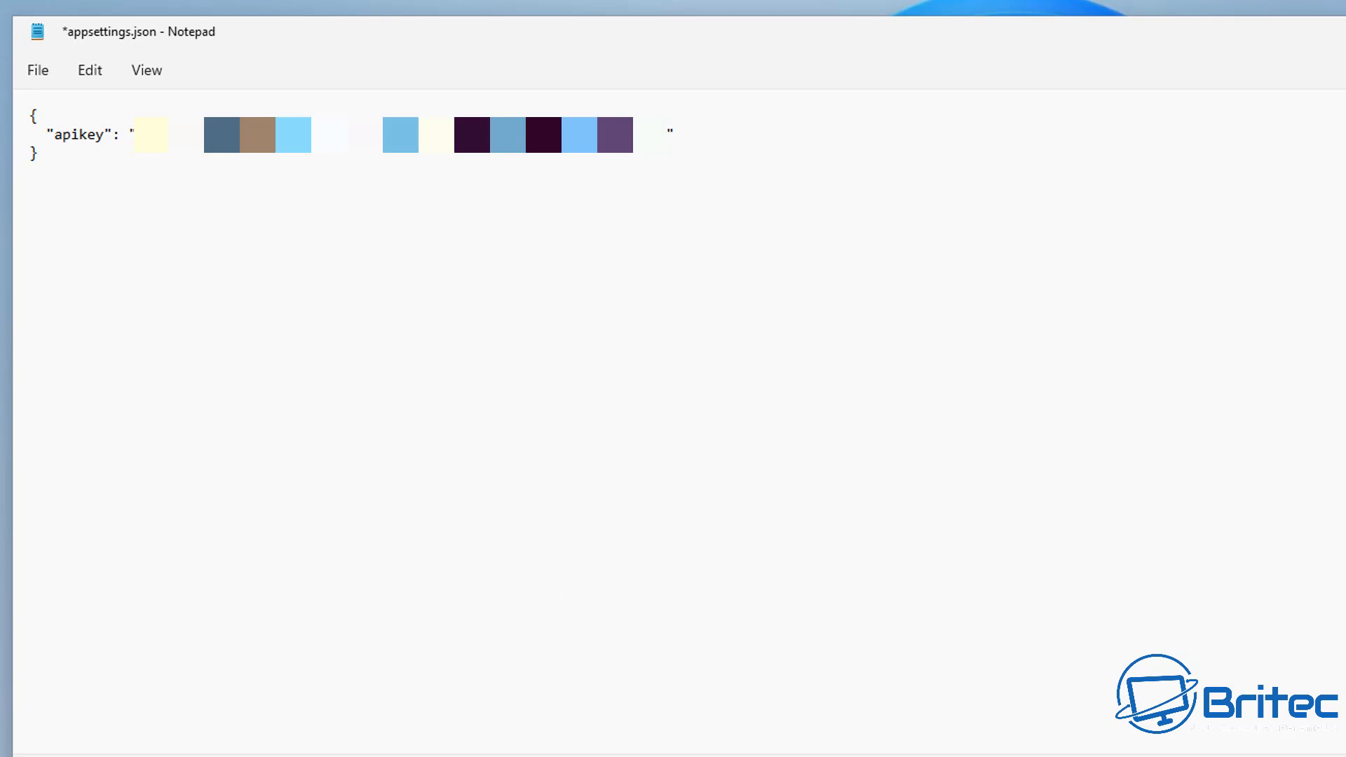
click(38, 69)
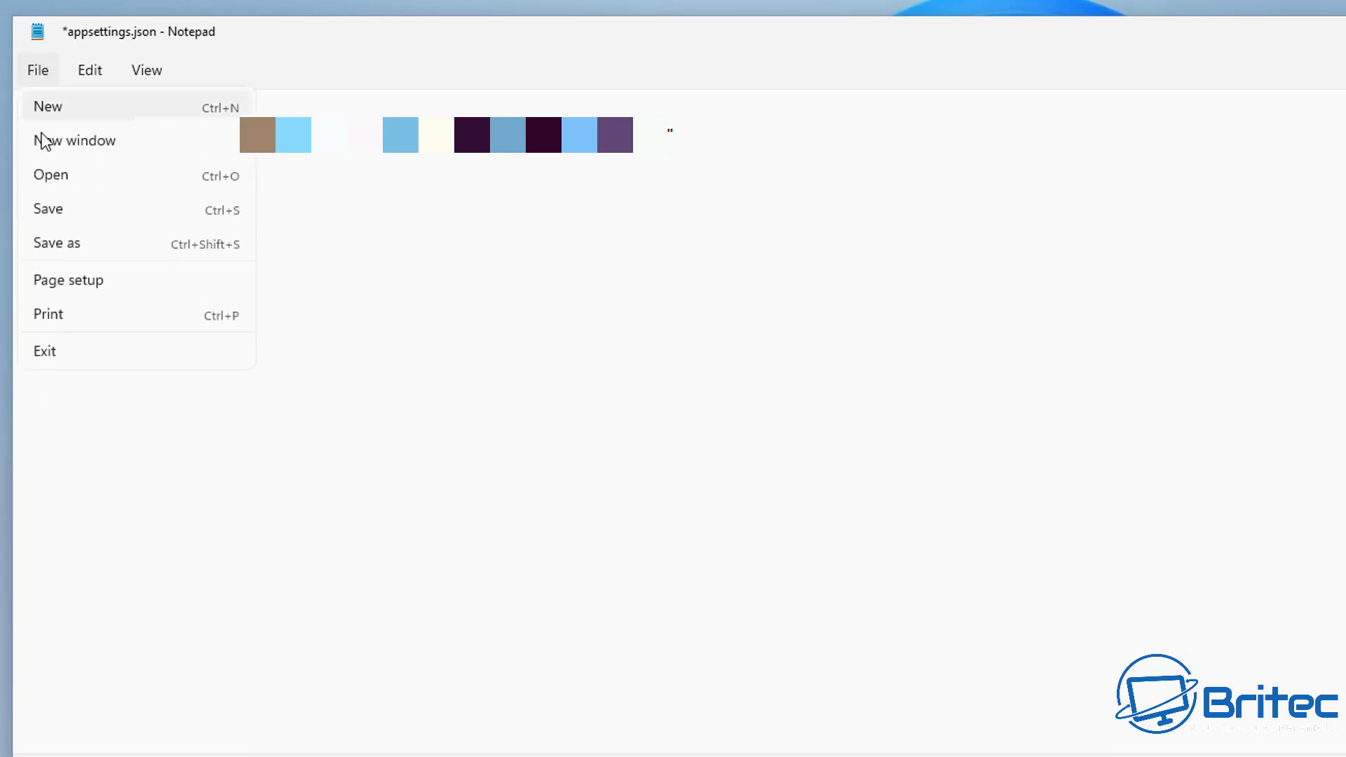
mouse_move(49, 210)
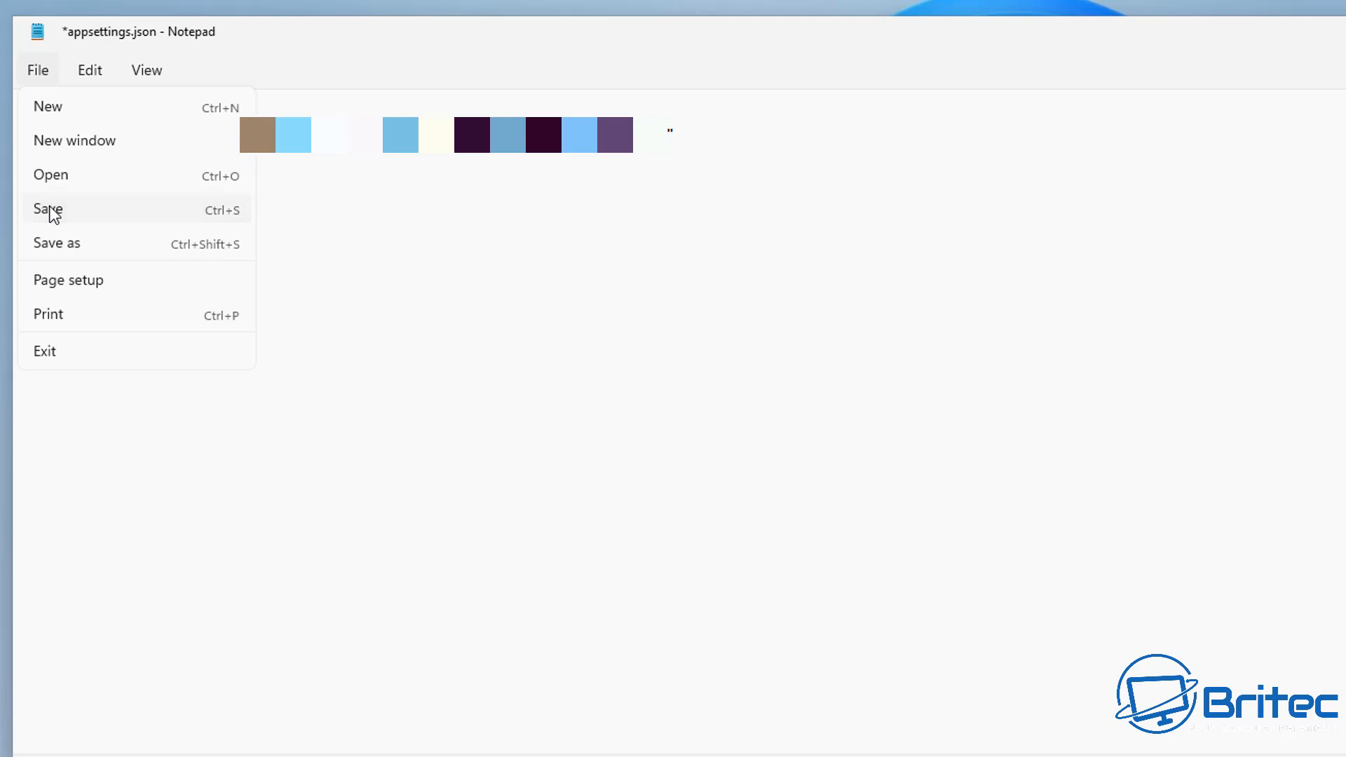
click(47, 210)
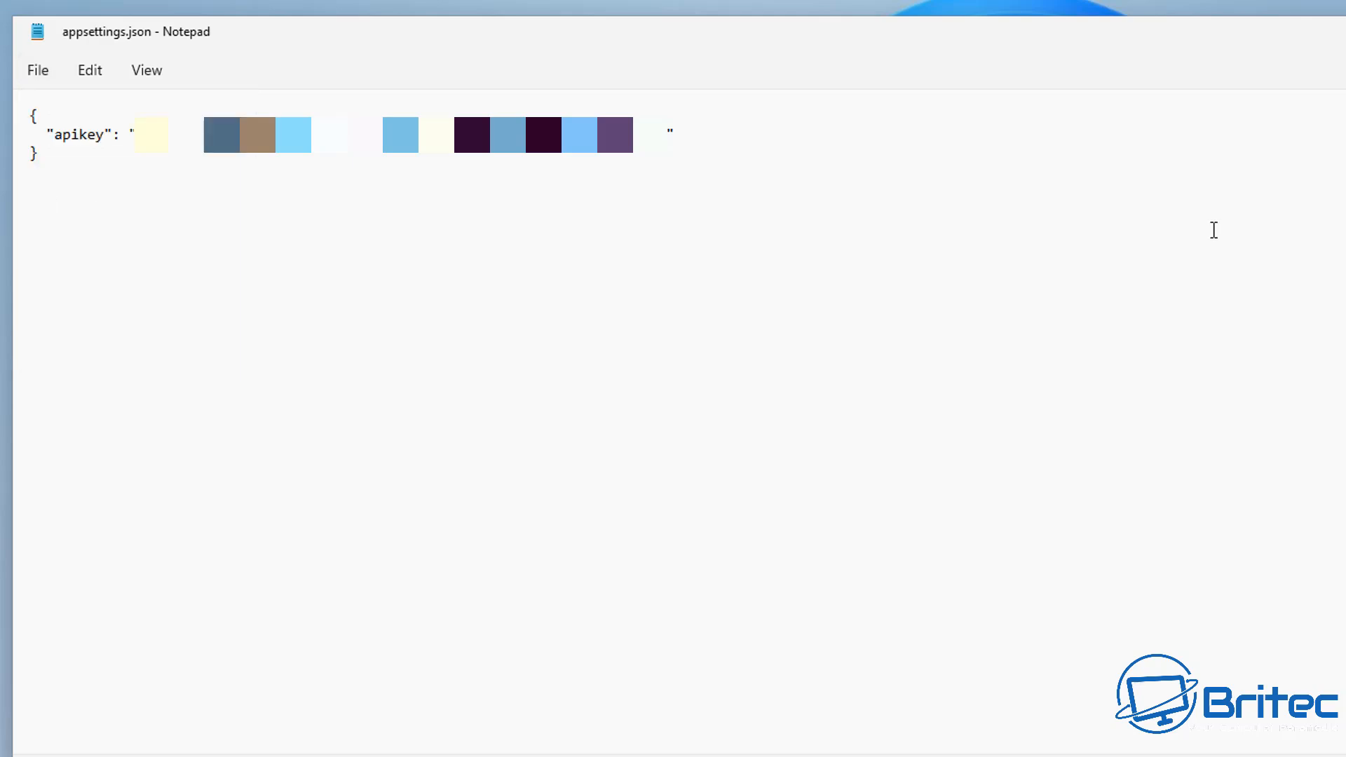
Run VirusTotalContextMenu.exe as administrator, approving the SmartScreen 'Run anyway' and UAC prompts.
right_click(335, 351)
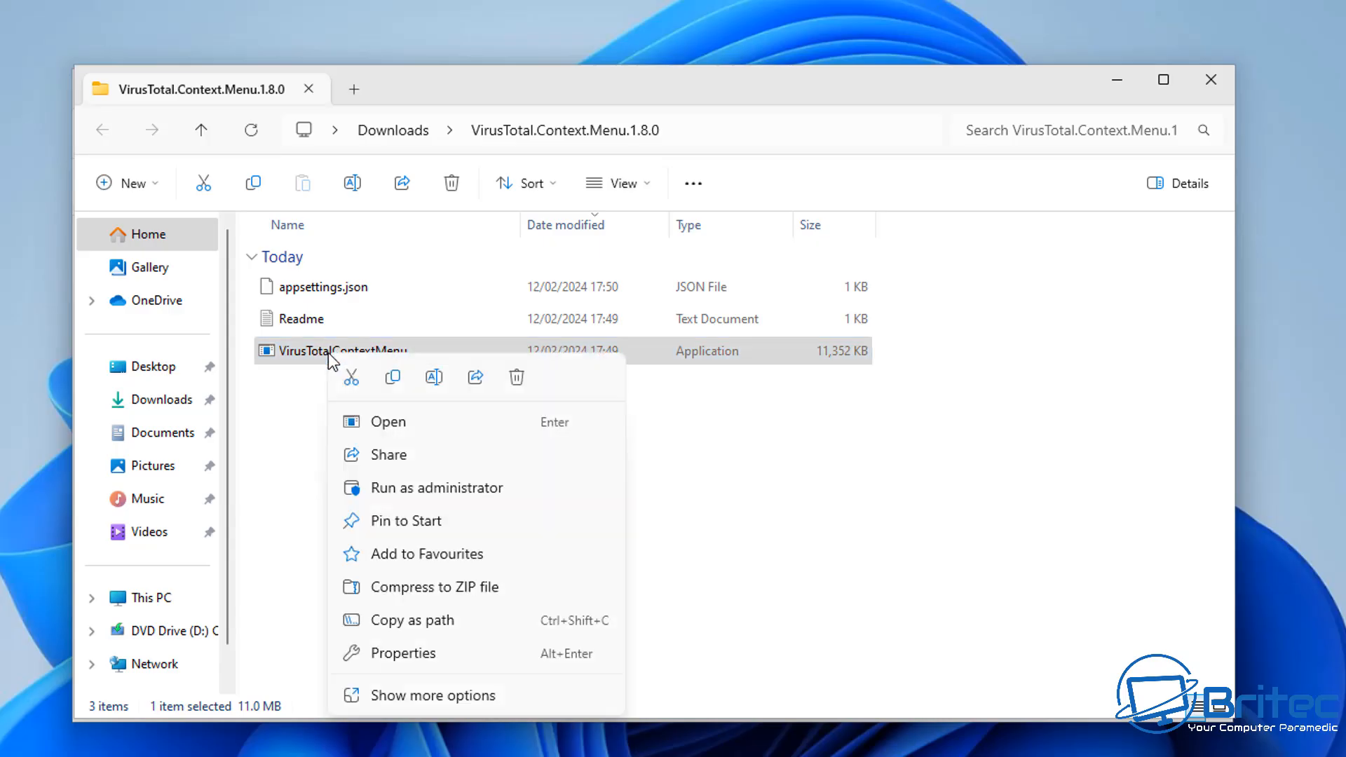
click(436, 488)
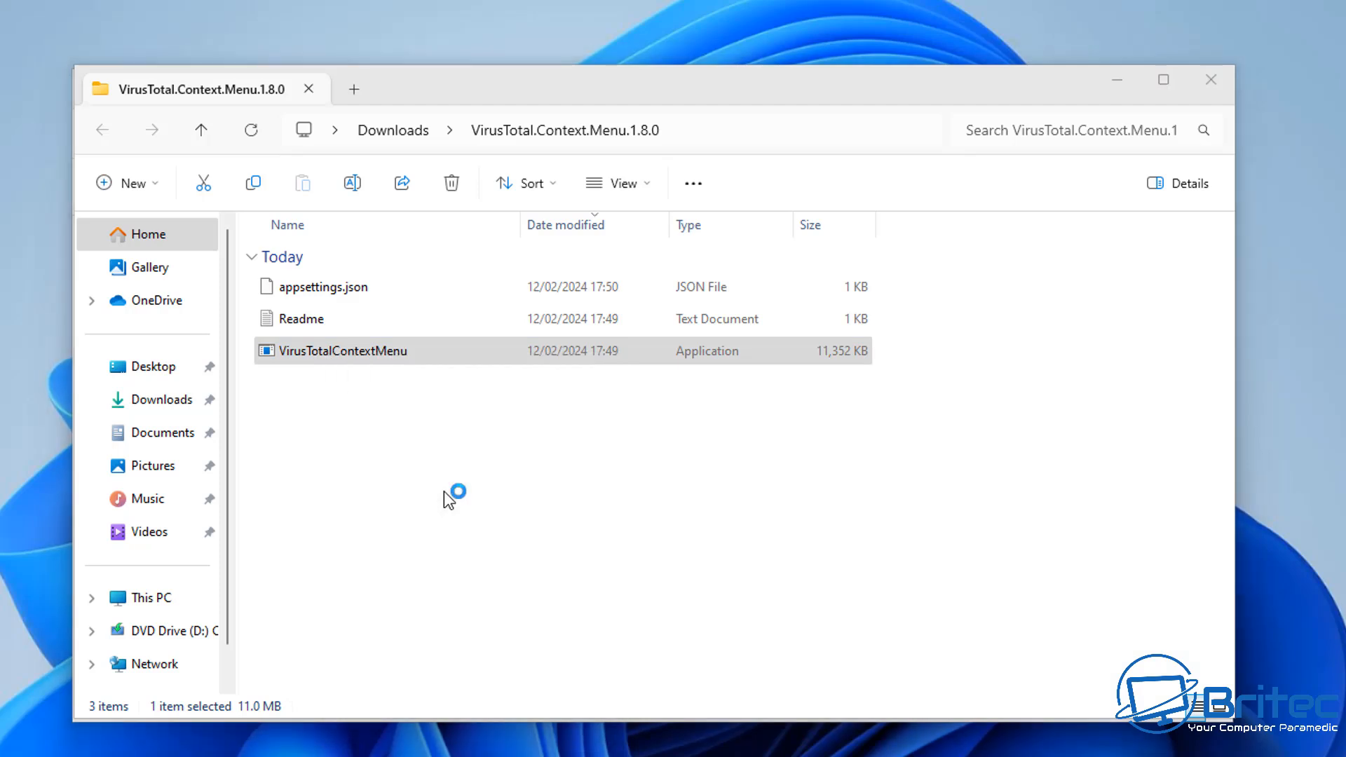
double_click(347, 350)
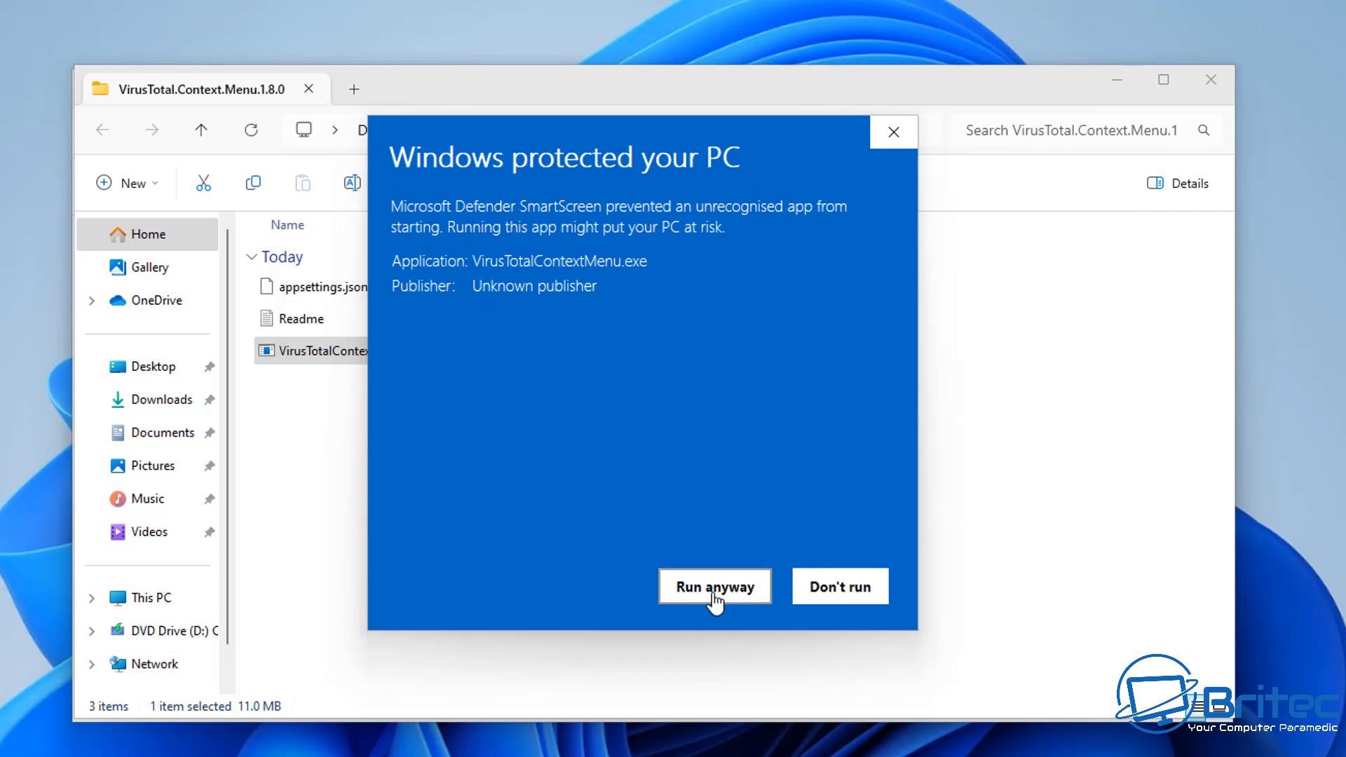
click(714, 586)
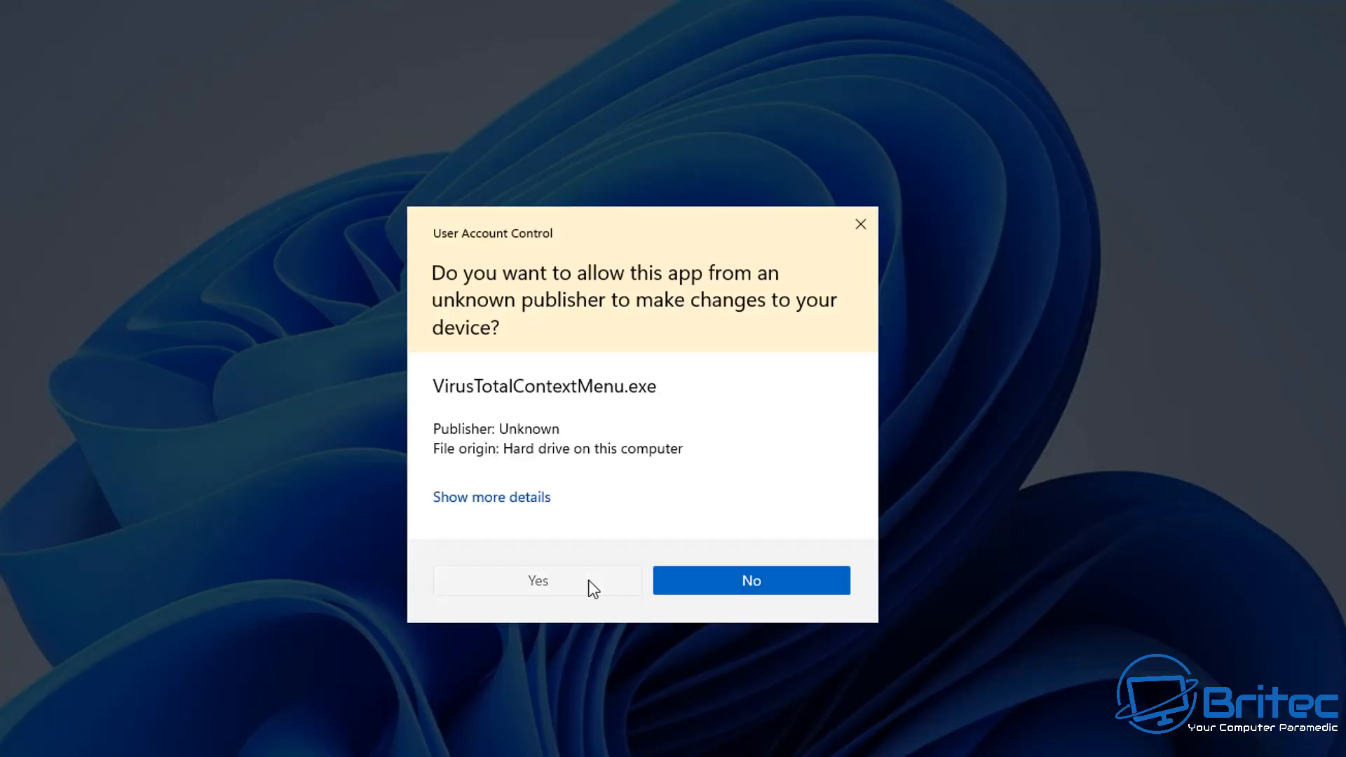
click(536, 580)
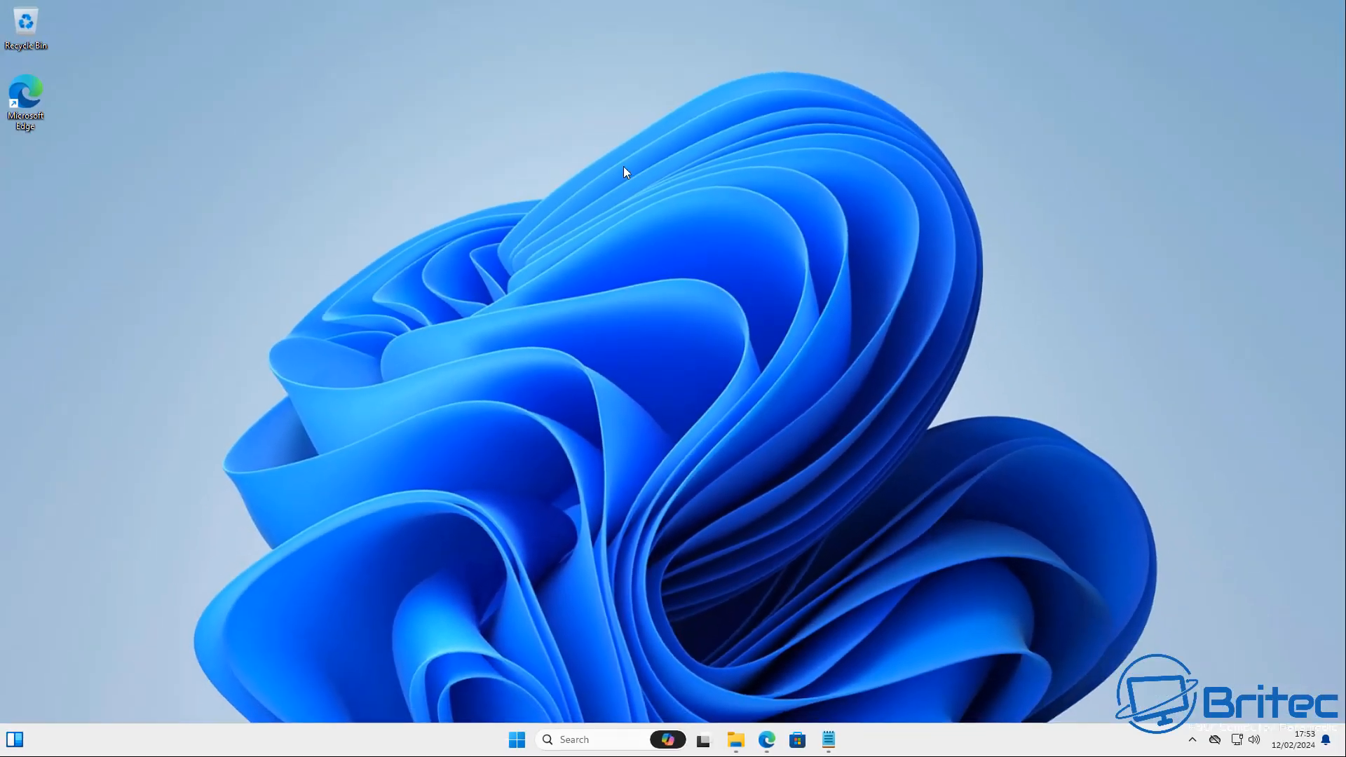
VT Scan the desktop file via Show more options and review the report flagging it 16/62, then close it.
right_click(609, 103)
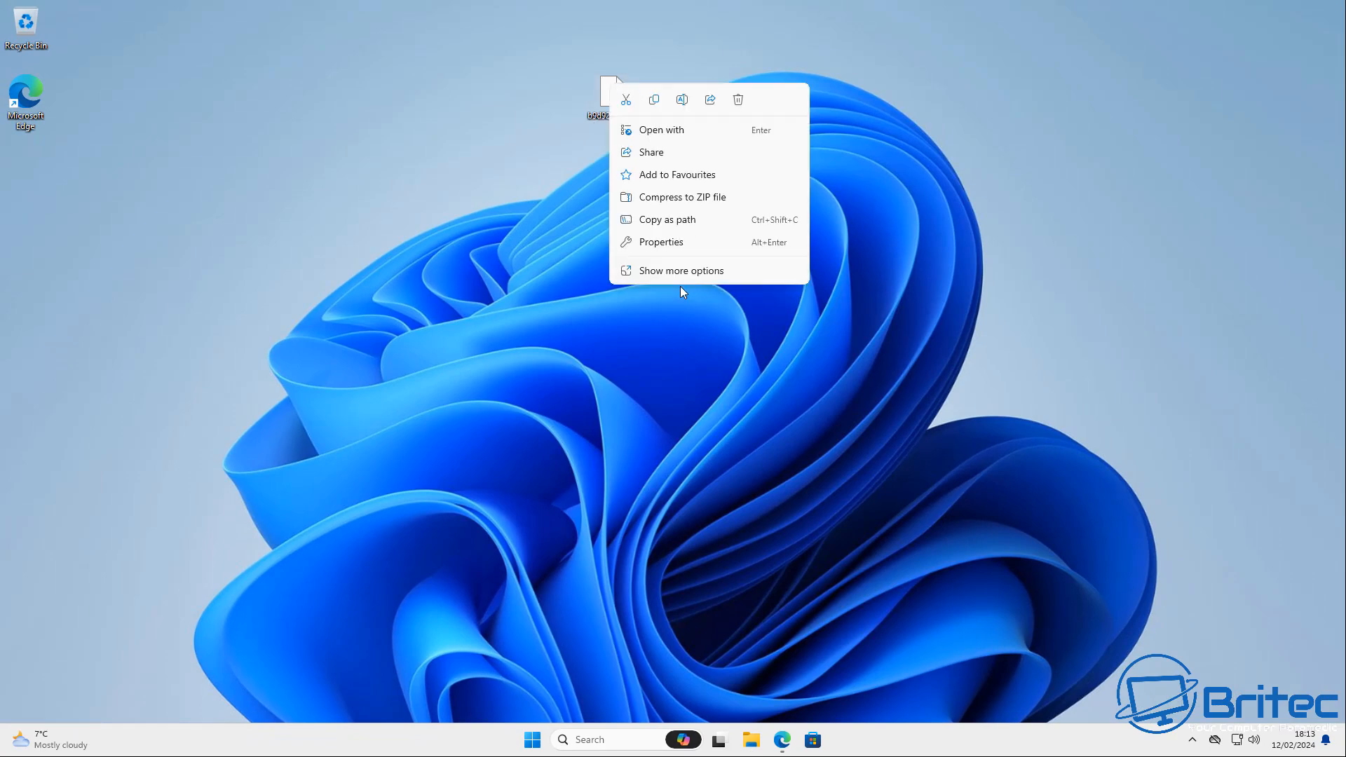
click(680, 270)
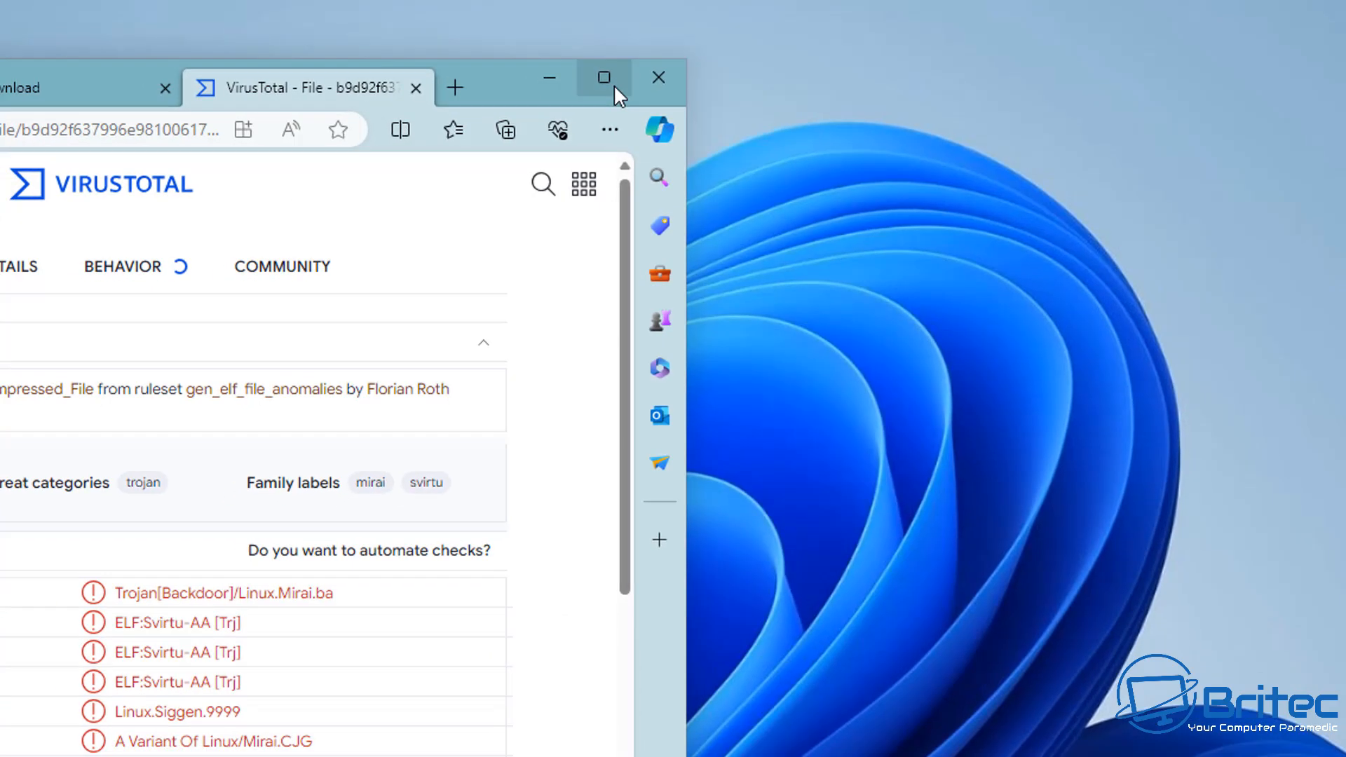
click(604, 77)
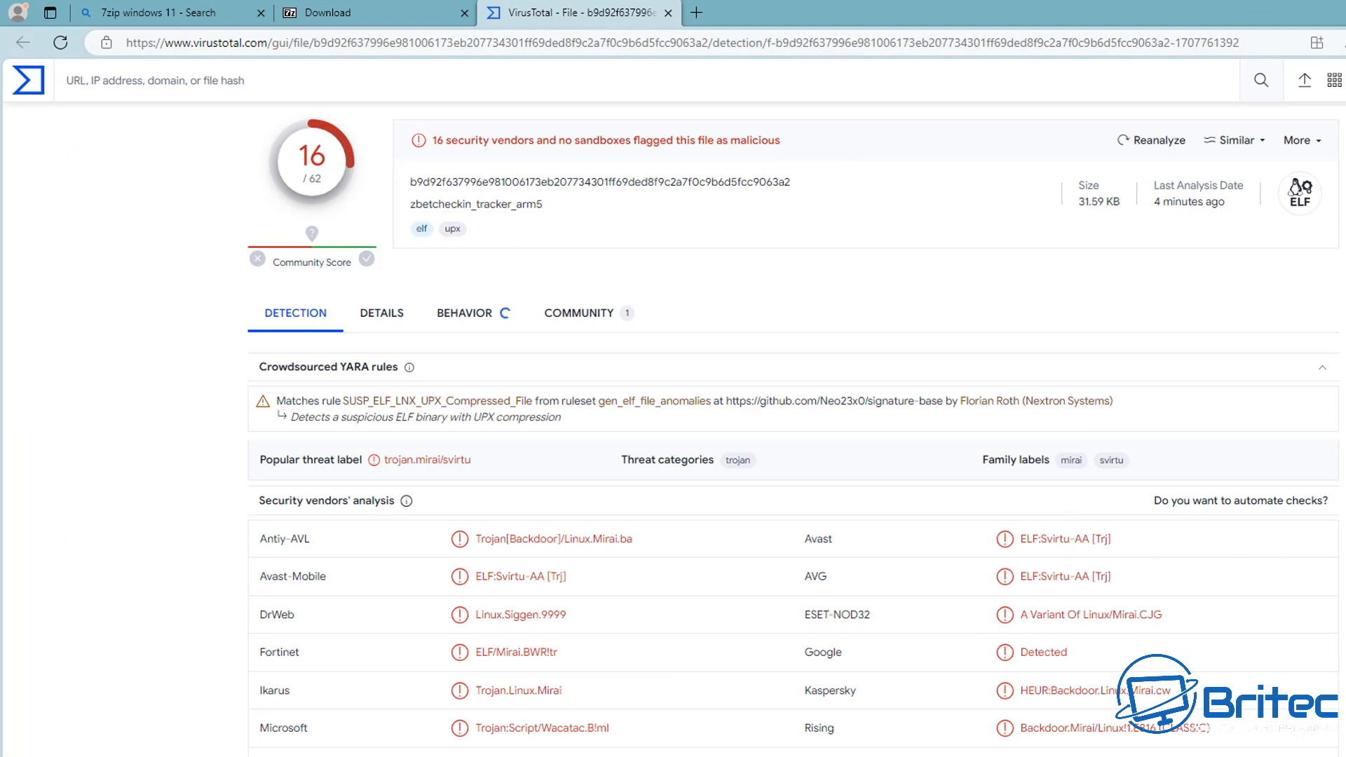
click(505, 312)
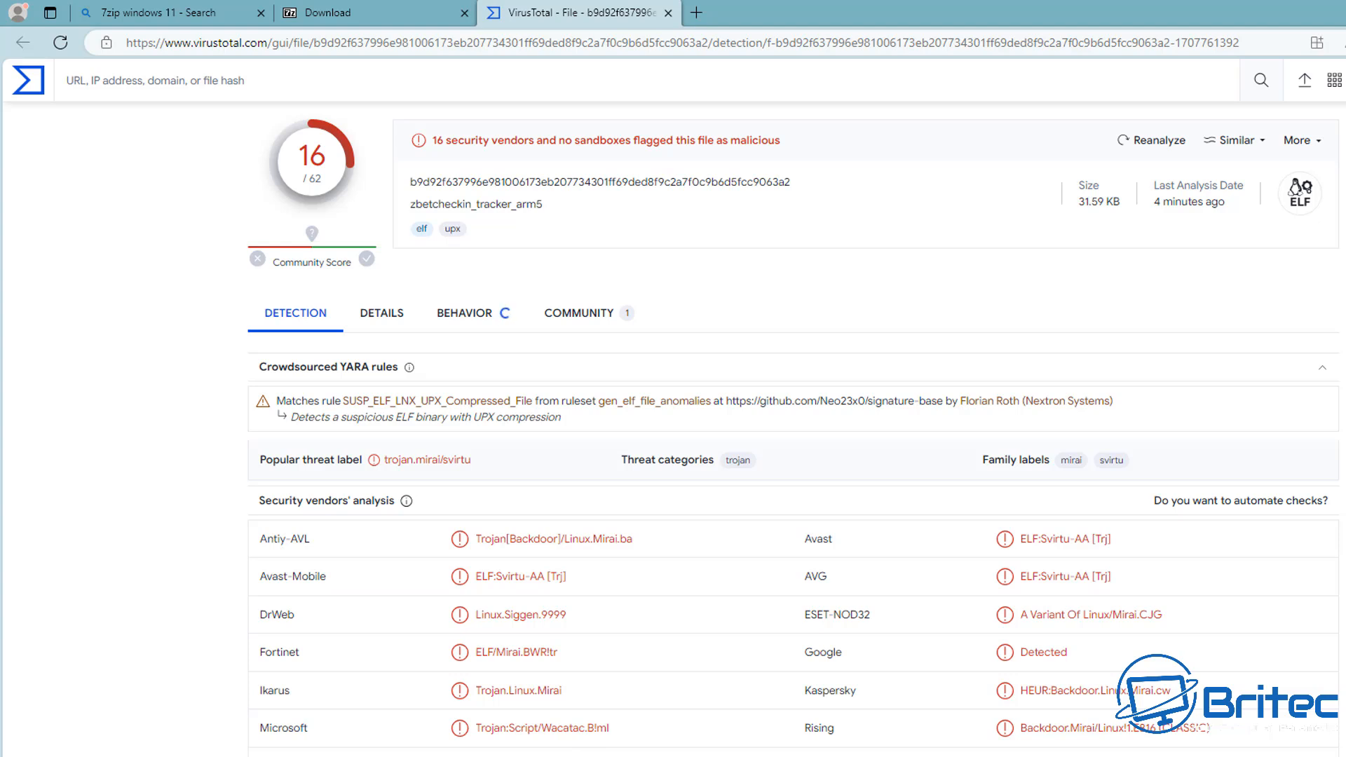
click(463, 312)
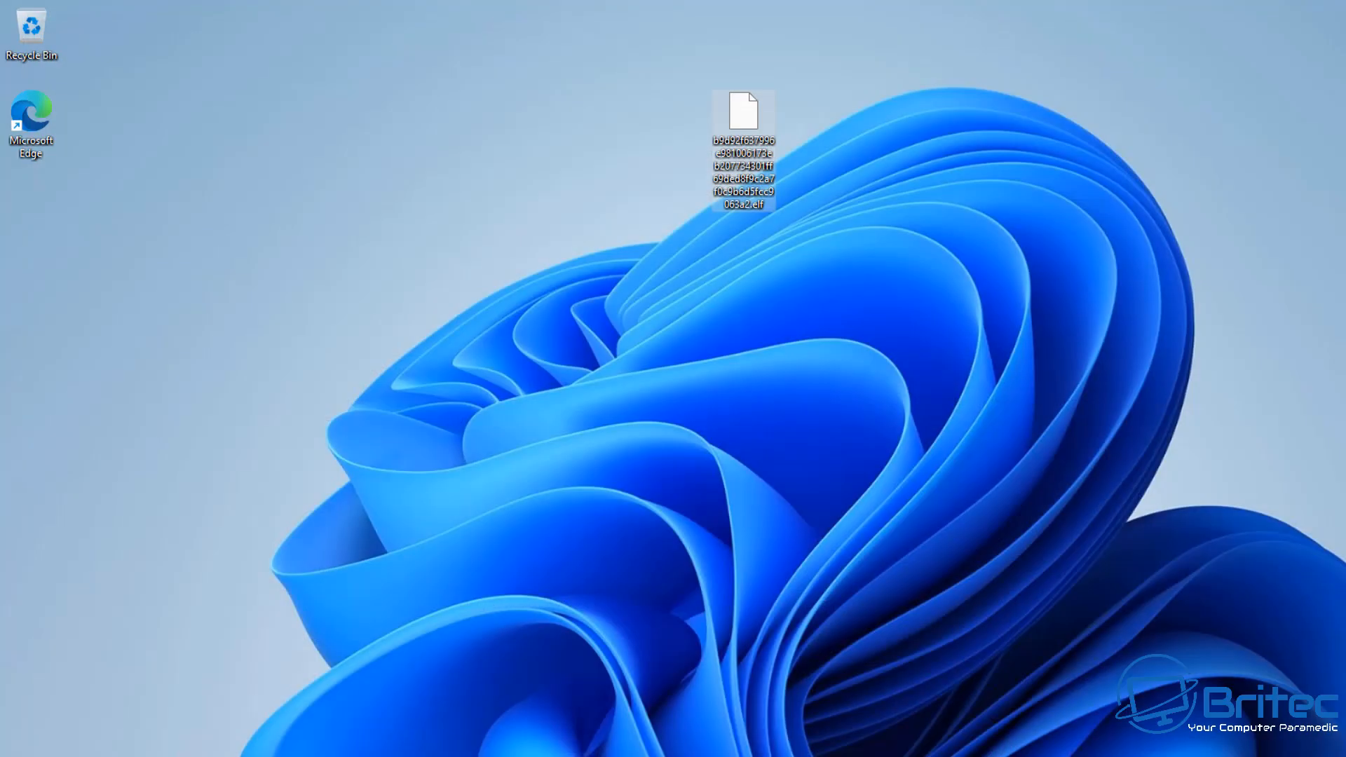
Permanently delete the flagged ELF file from the desktop with Shift+Delete, confirming Yes.
right_click(742, 111)
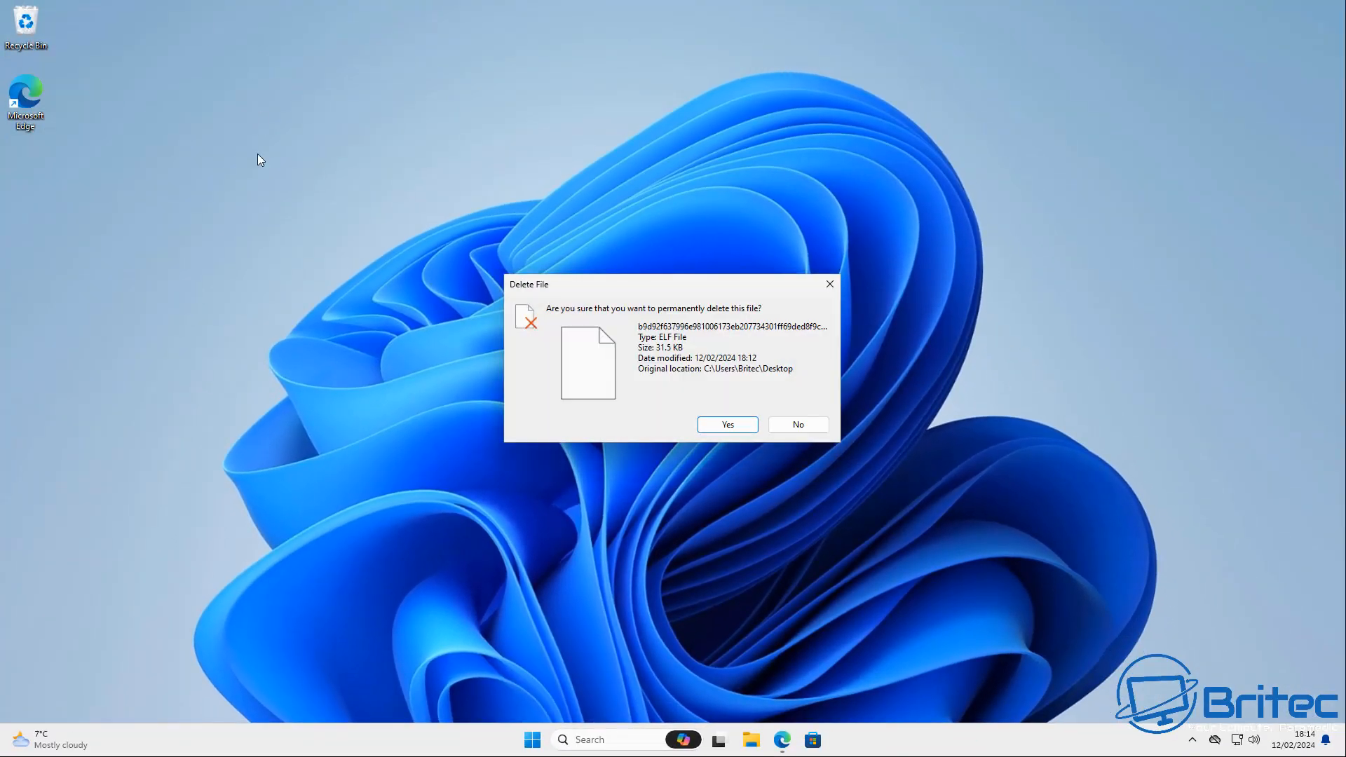
click(725, 424)
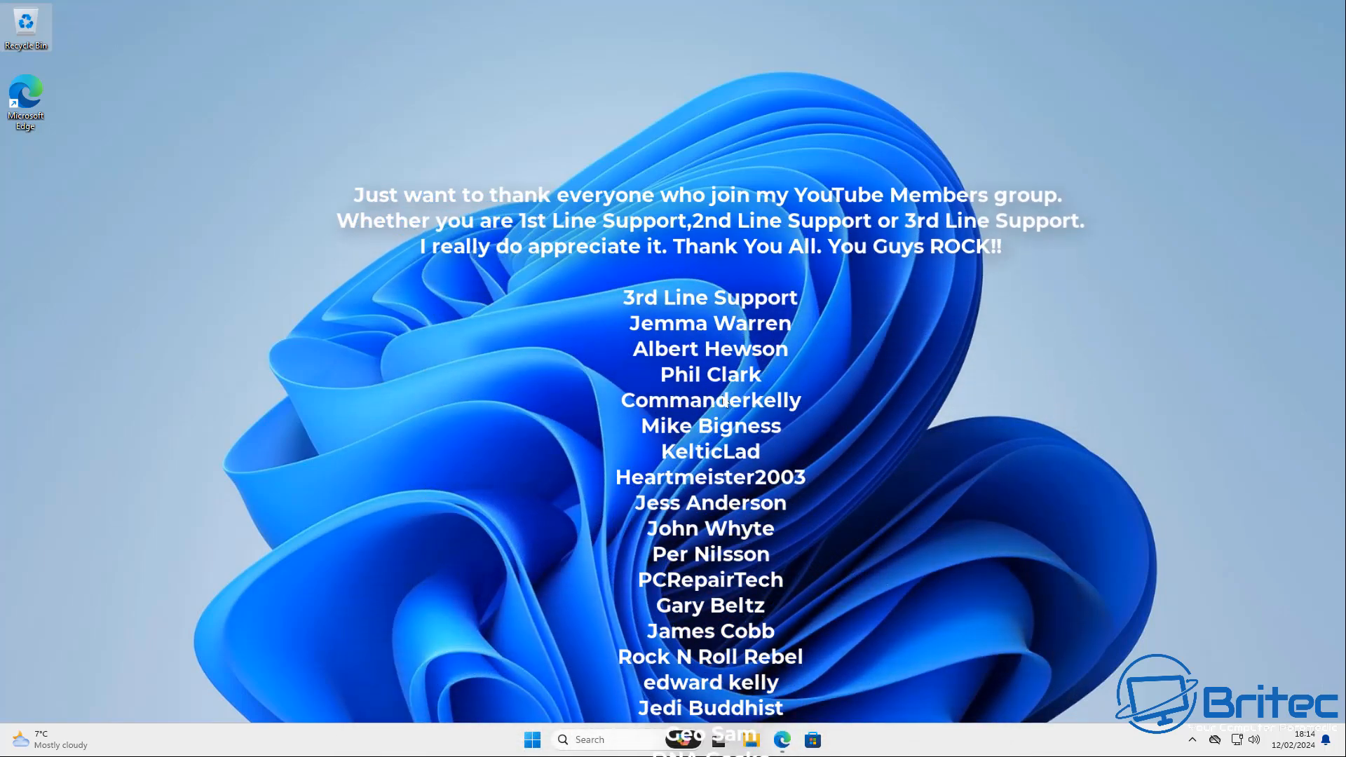
scroll(down, 3)
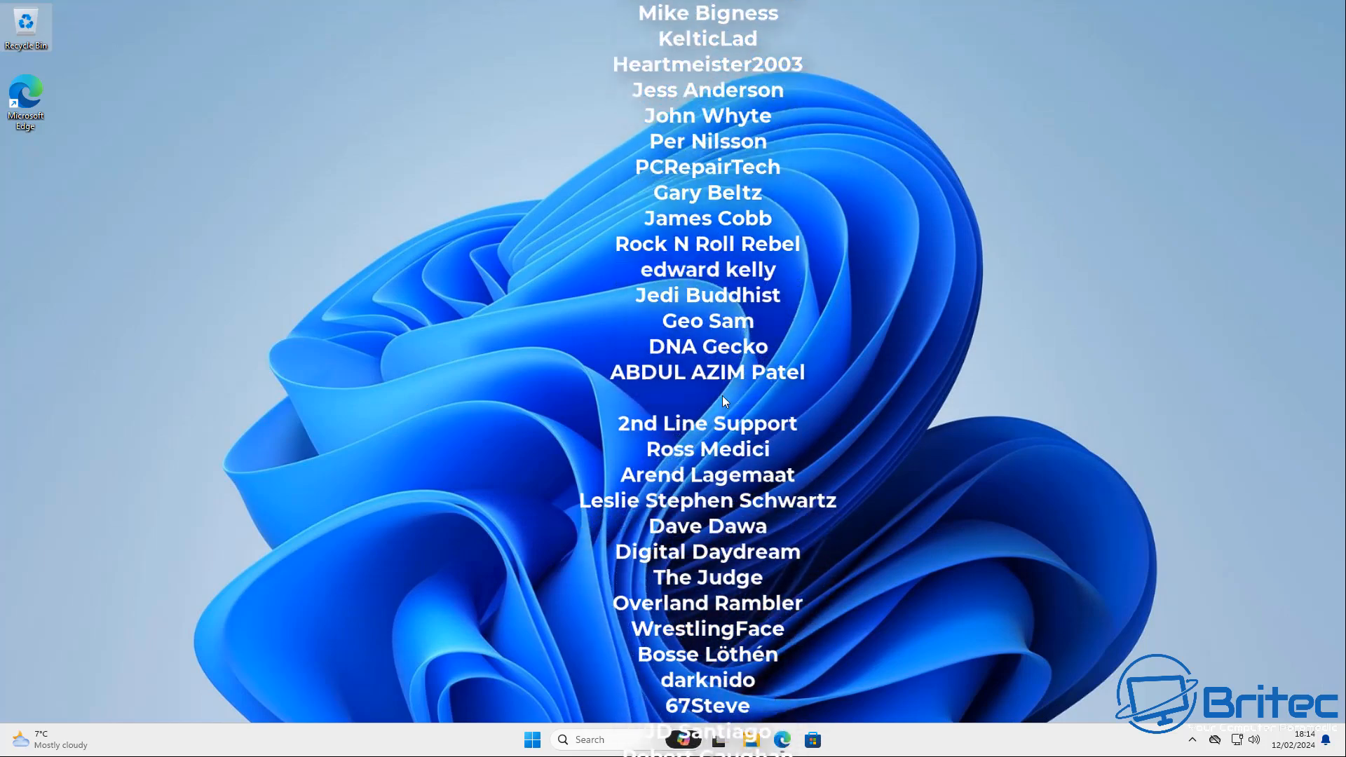
scroll(down, 3)
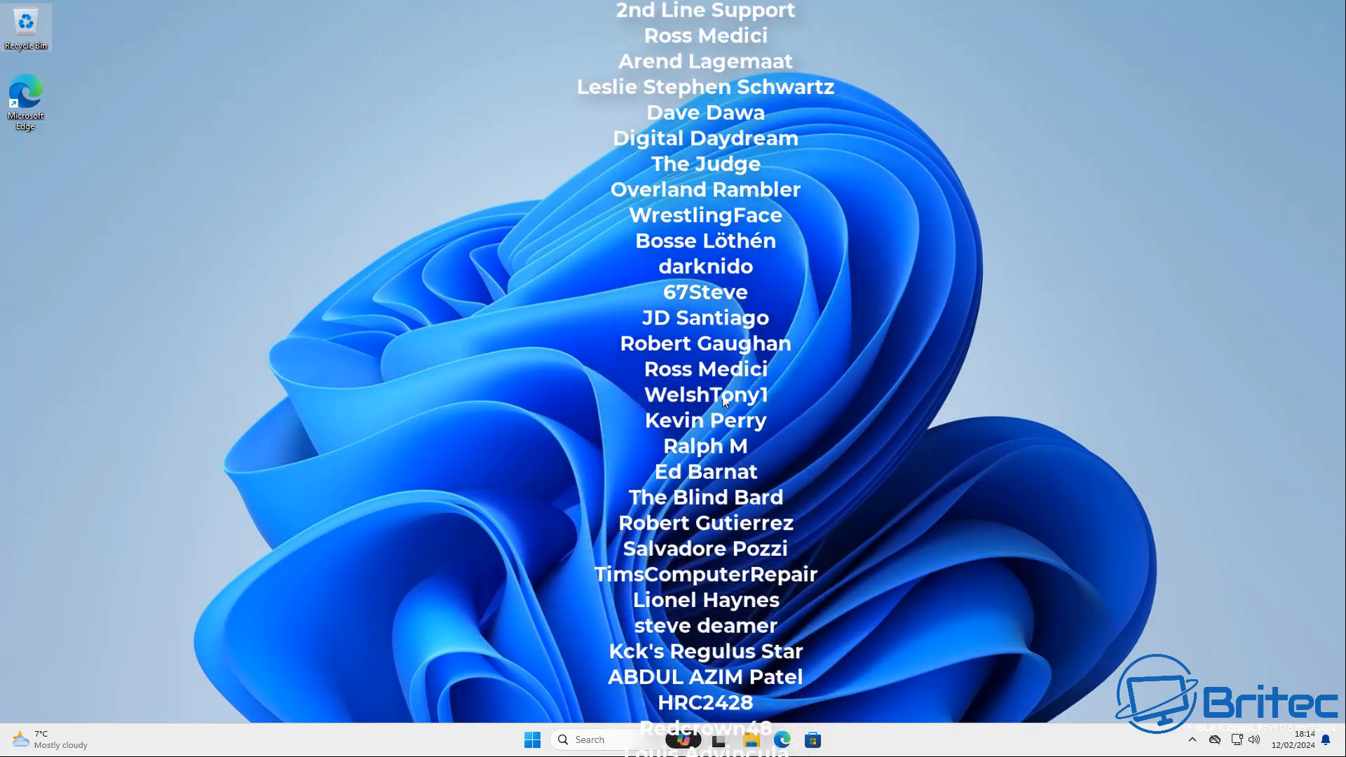